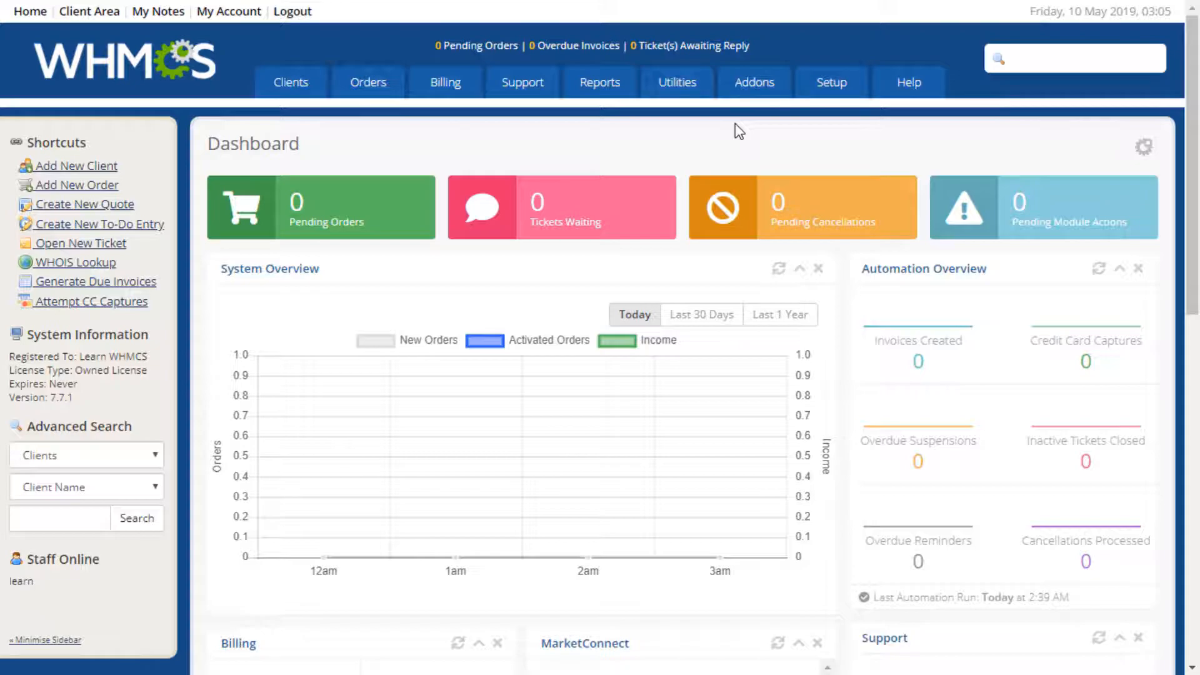
mouse_move(771, 147)
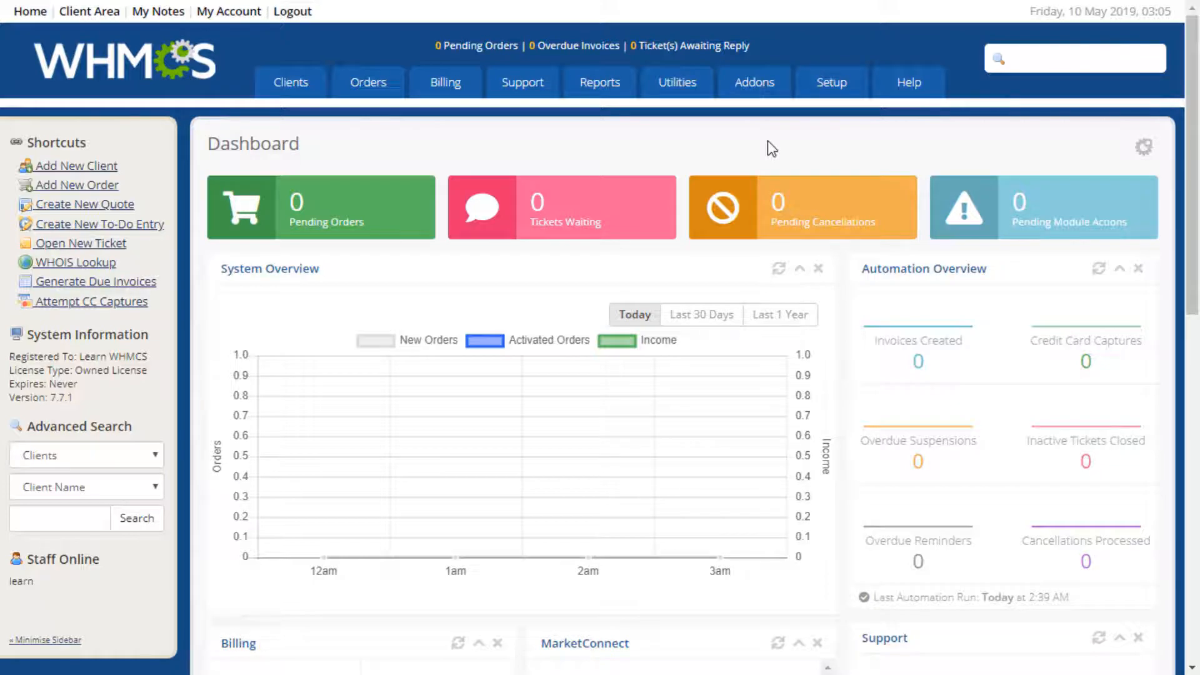
Reach General Settings via Setup, confirming the administrator password
click(831, 82)
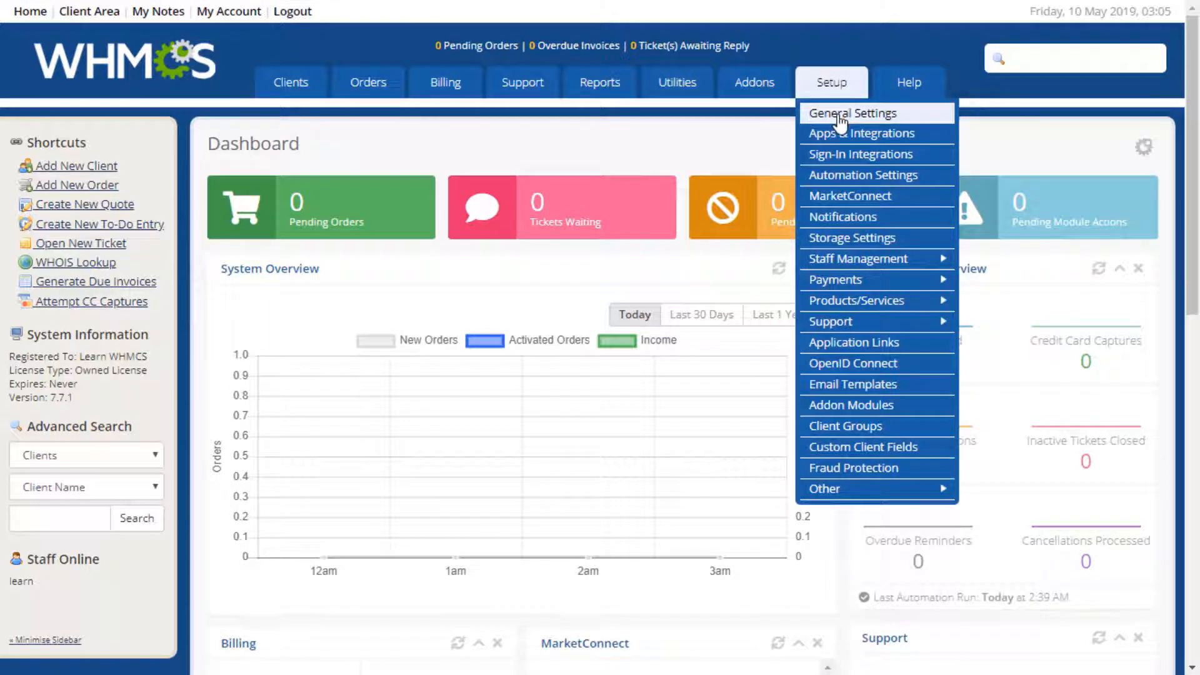
click(852, 113)
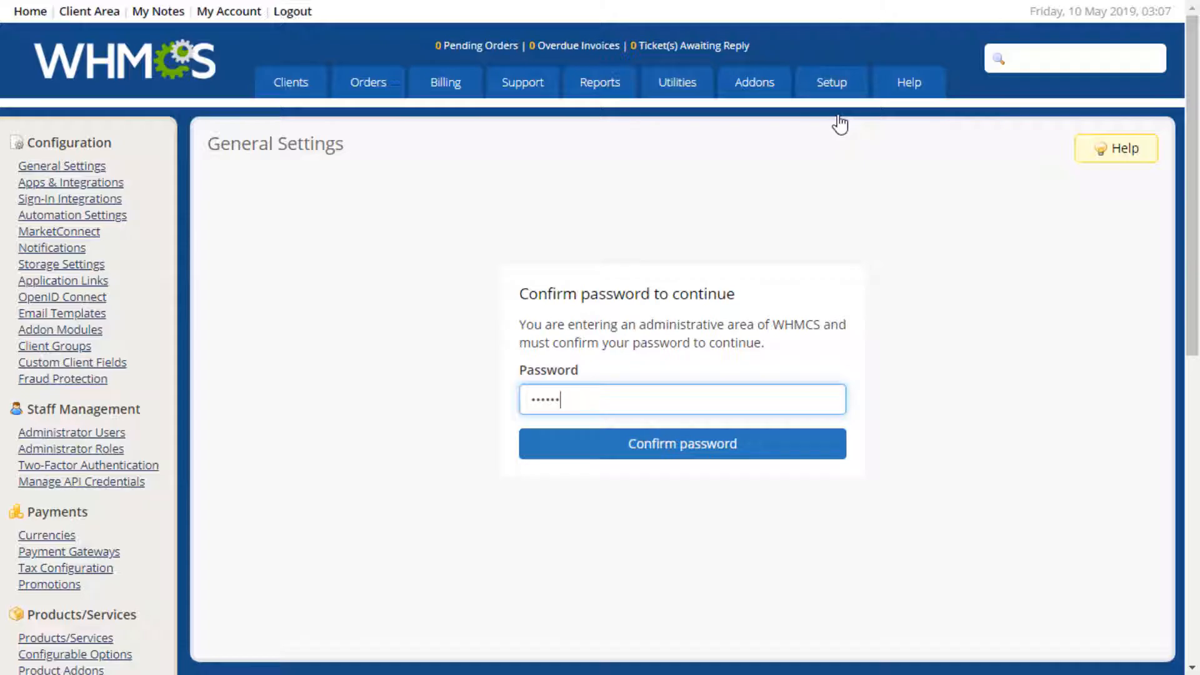
click(681, 443)
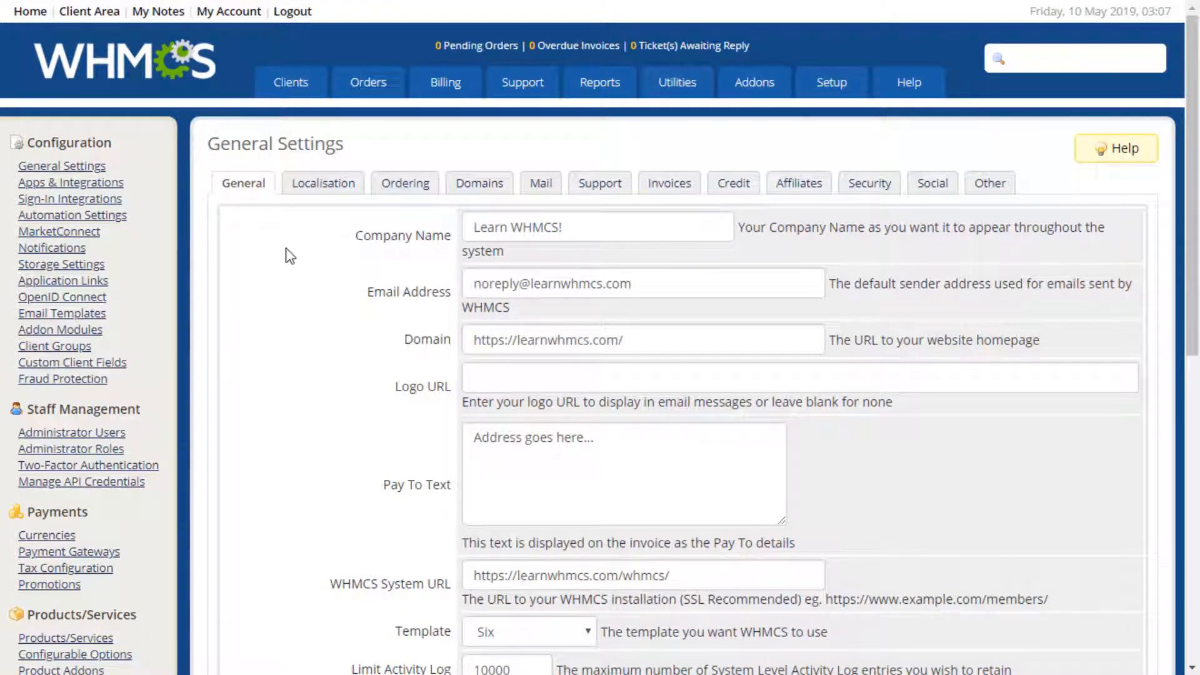
mouse_move(284, 265)
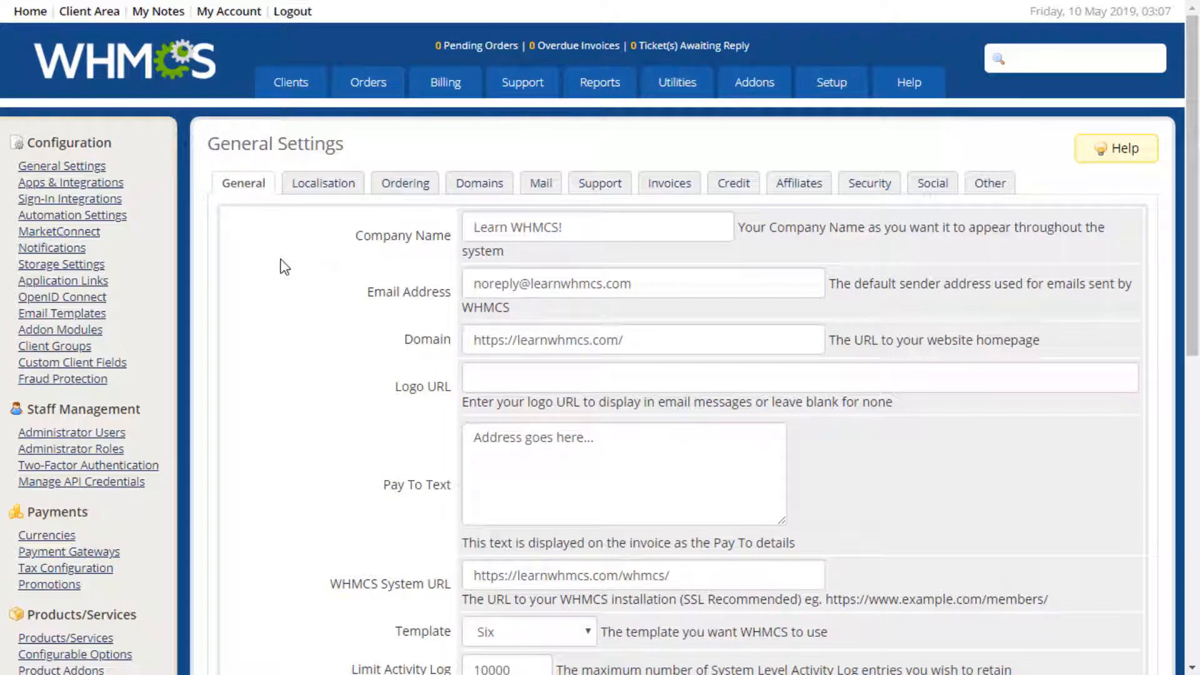
mouse_move(1181, 233)
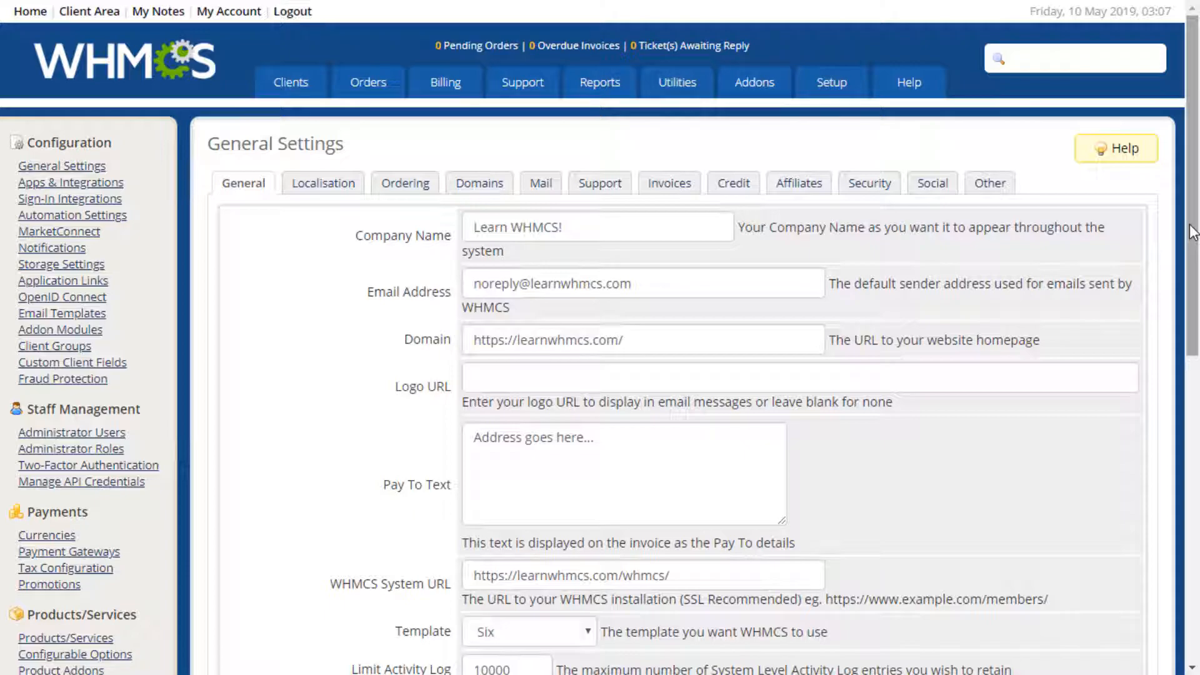
scroll(down, 3)
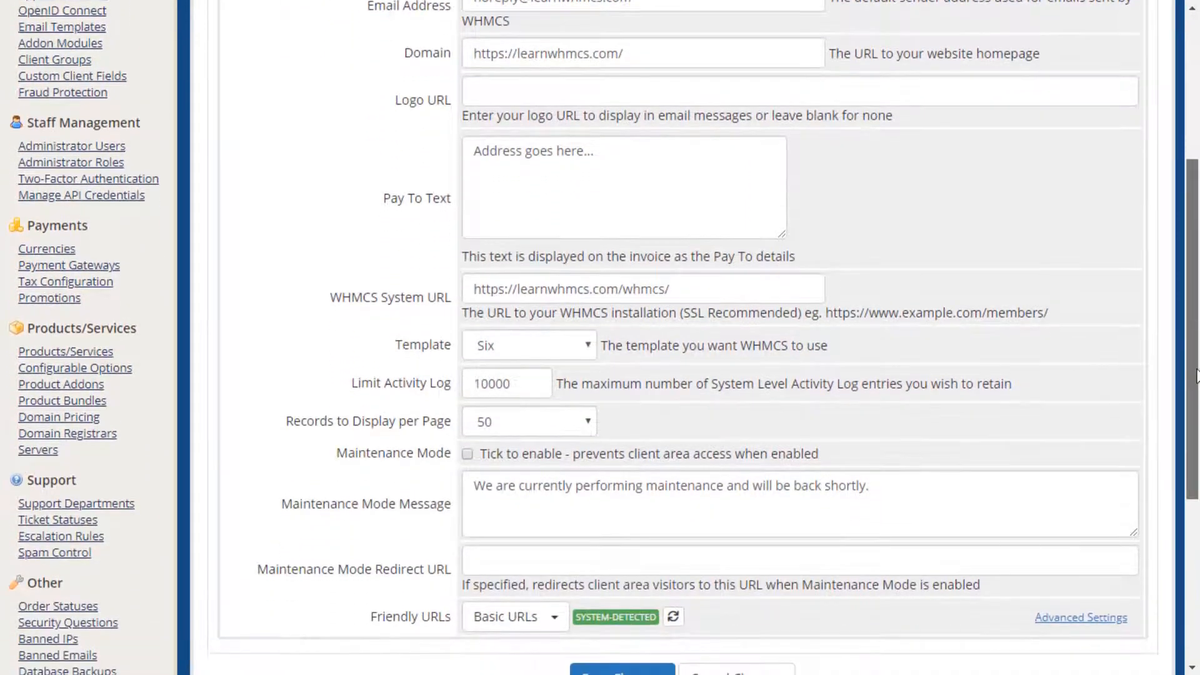
scroll(down, 3)
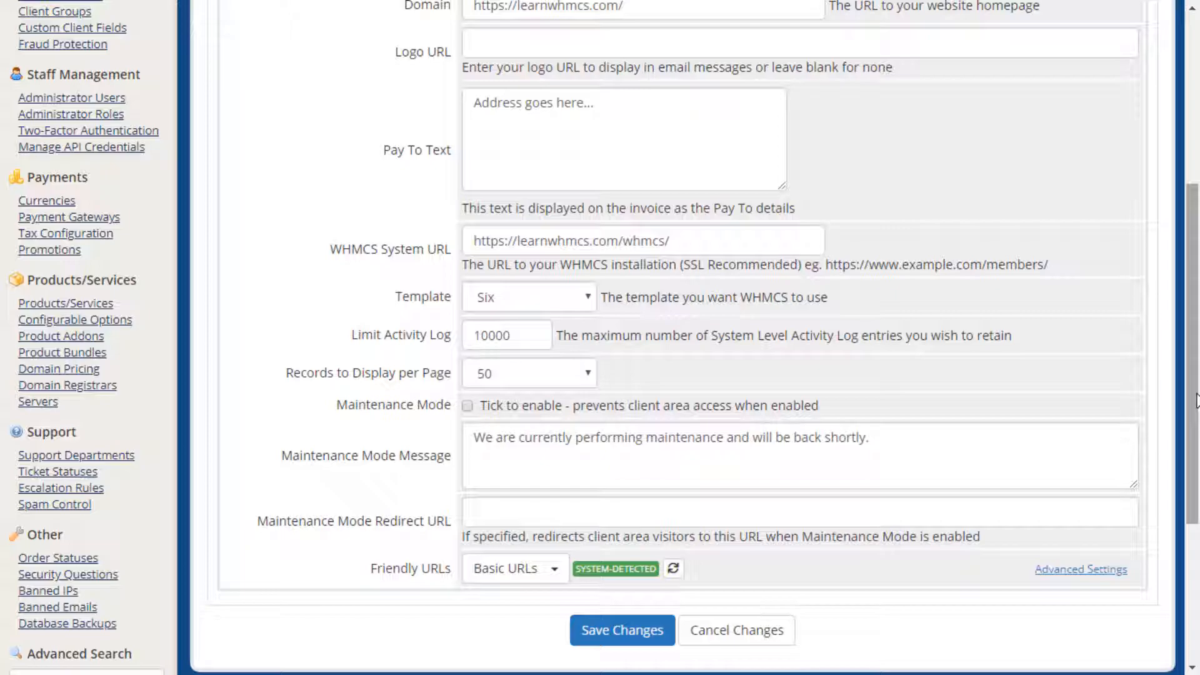
scroll(up, 3)
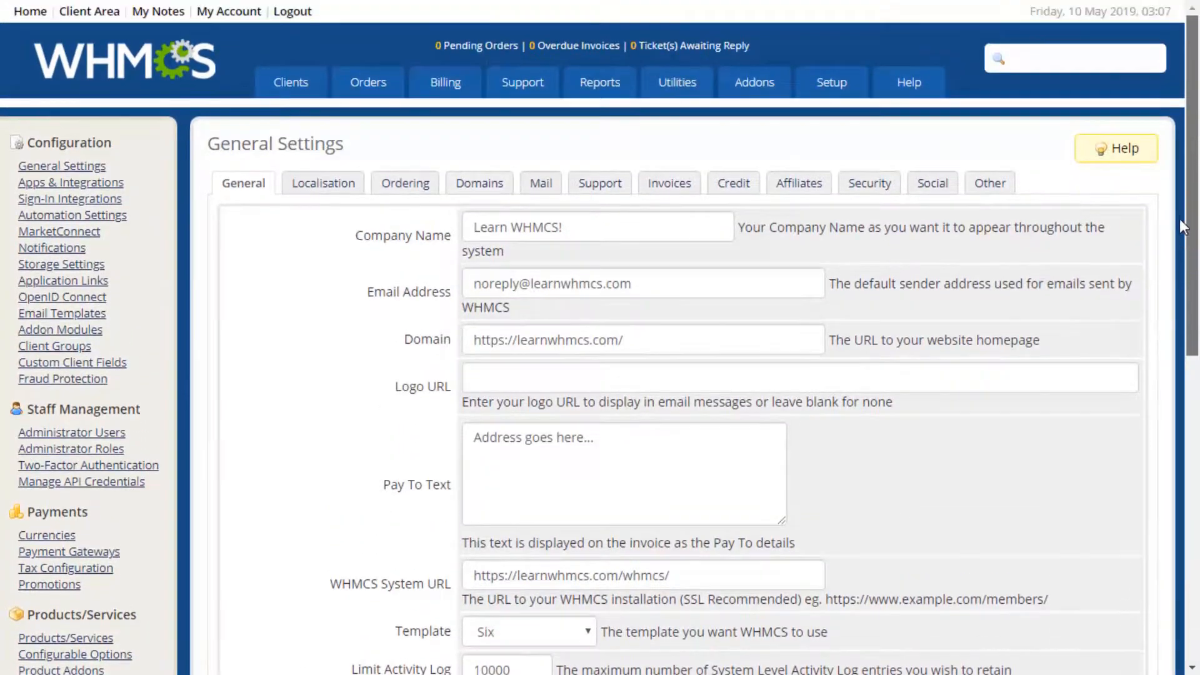
Review the Localisation settings, then bring up the Ordering settings
click(323, 183)
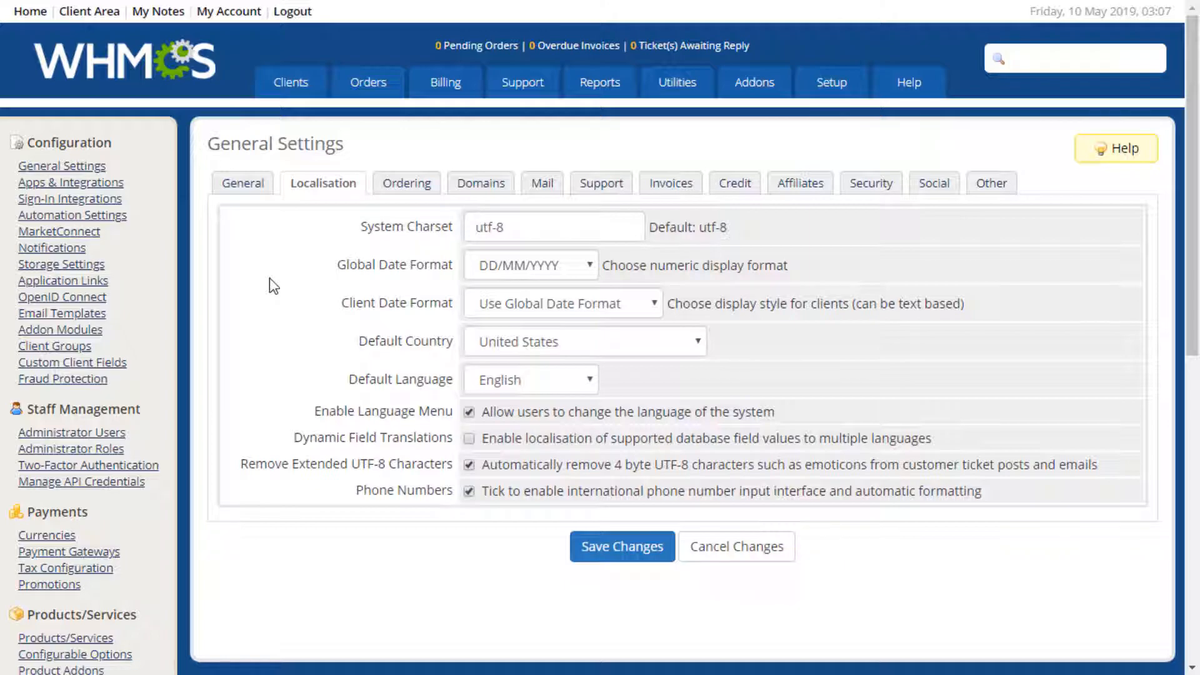
mouse_move(376, 214)
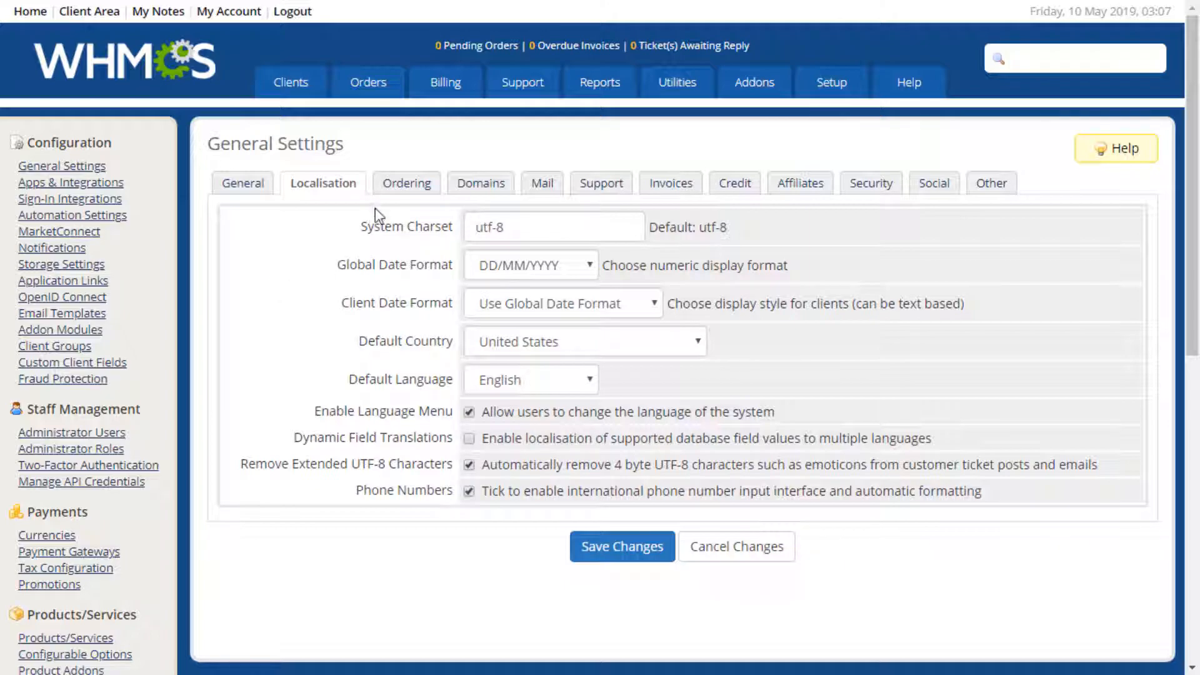
click(405, 183)
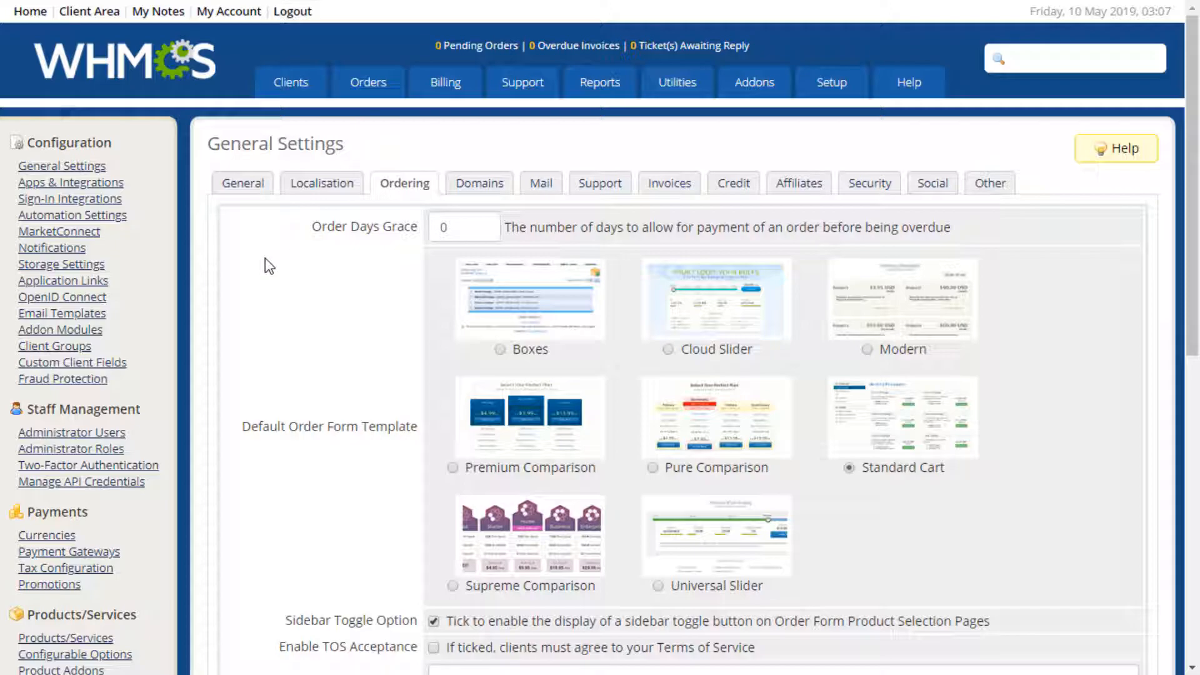
mouse_move(284, 287)
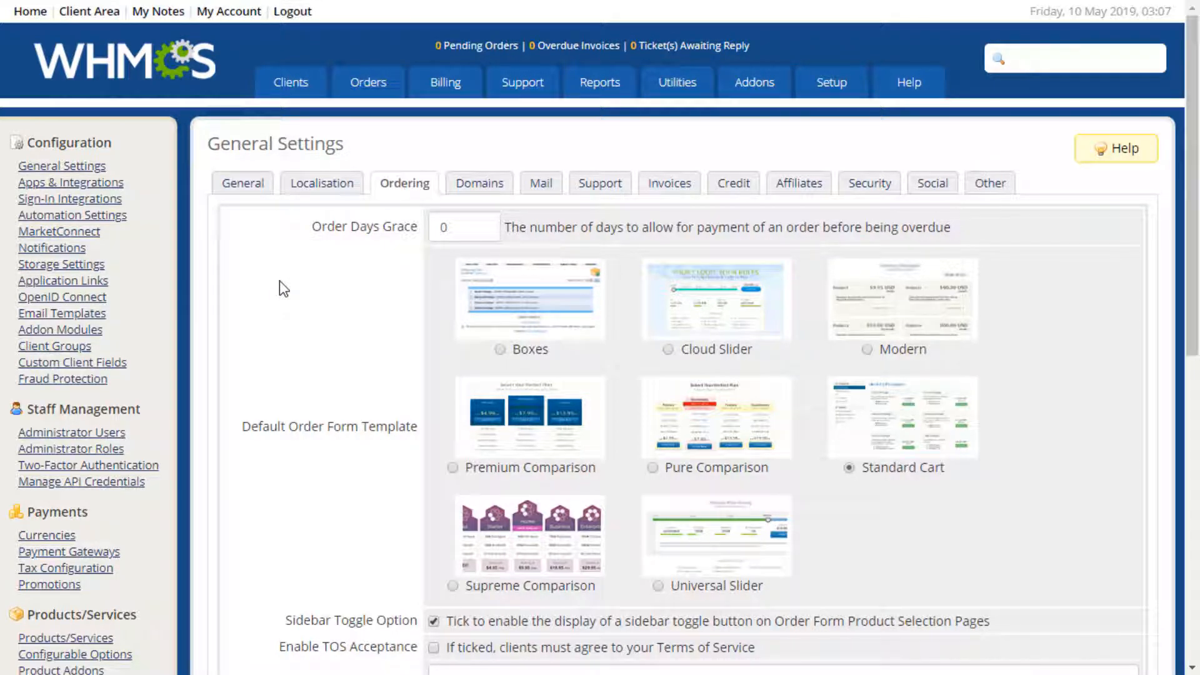
mouse_move(959, 230)
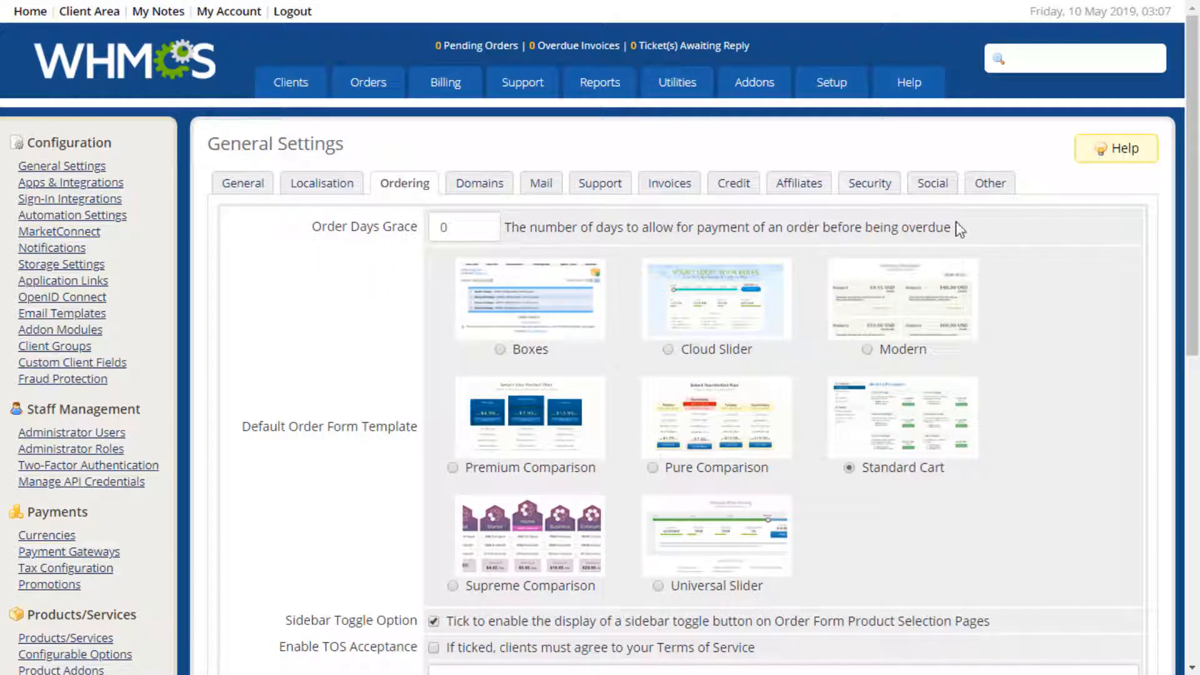
Scroll through all Ordering options and back, then bring up the Domains settings
scroll(down, 3)
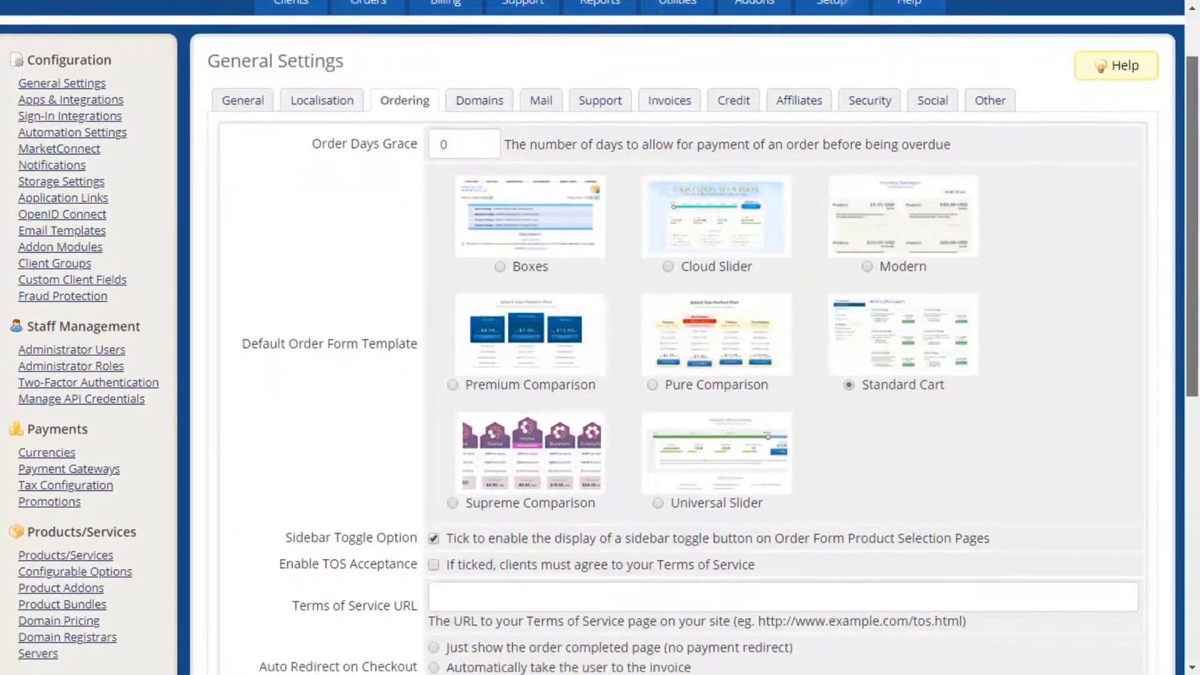
scroll(down, 3)
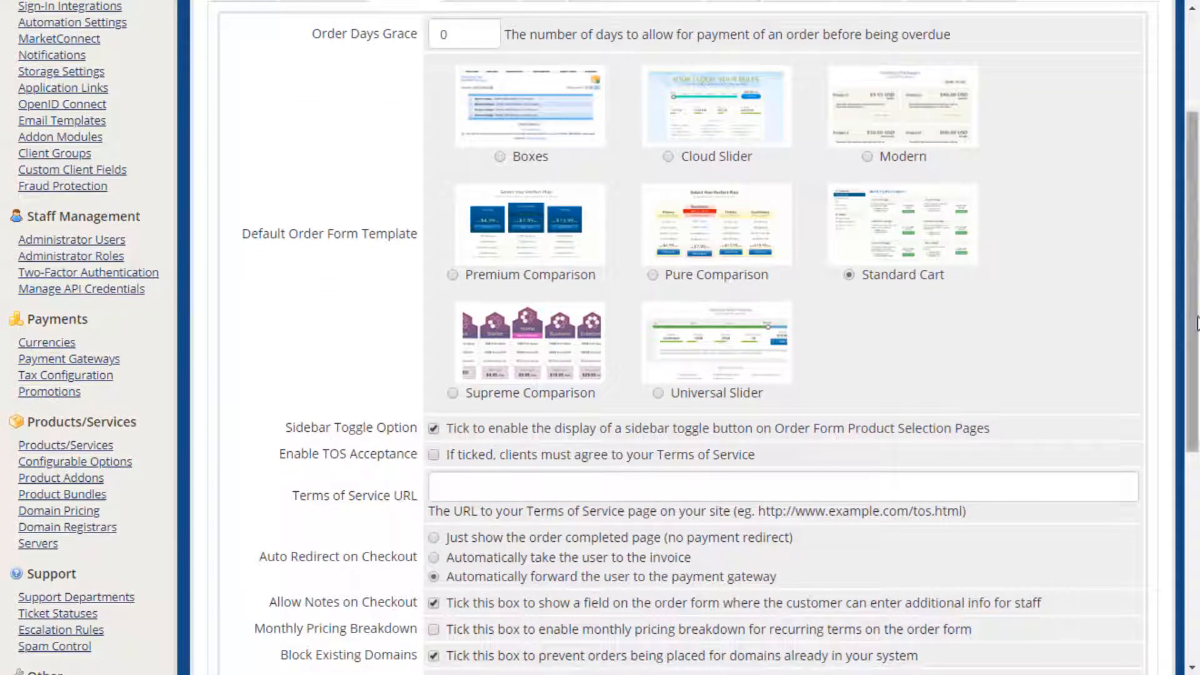
scroll(down, 3)
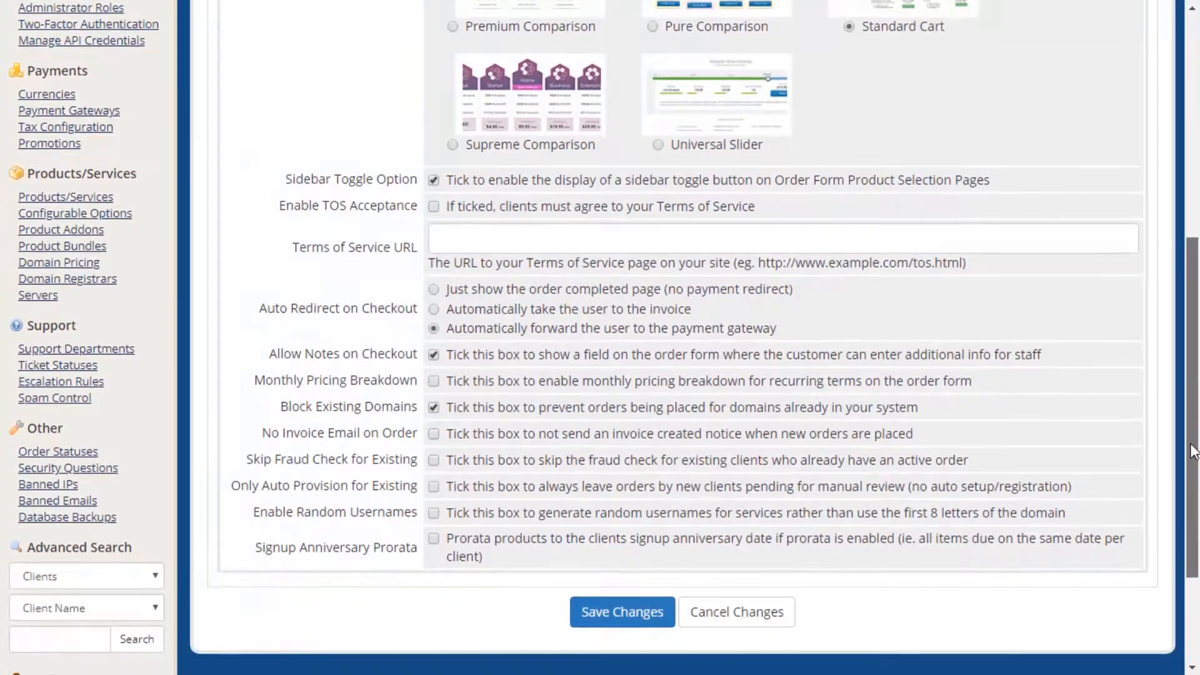
scroll(up, 3)
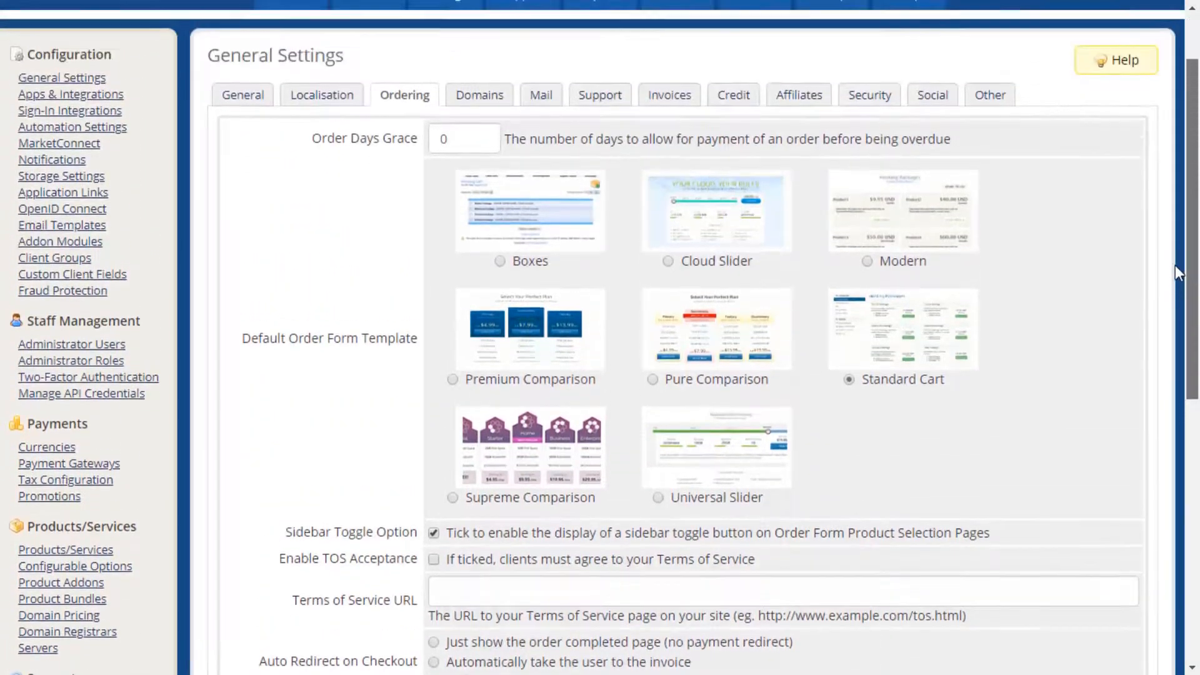
click(478, 182)
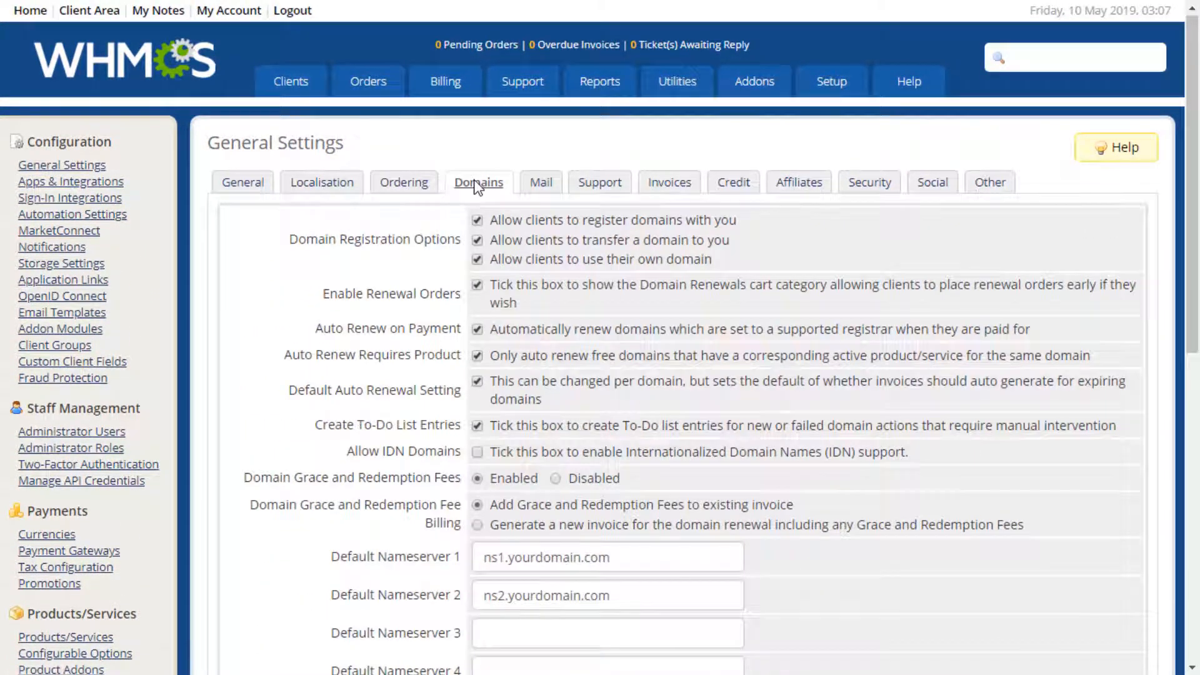
mouse_move(257, 268)
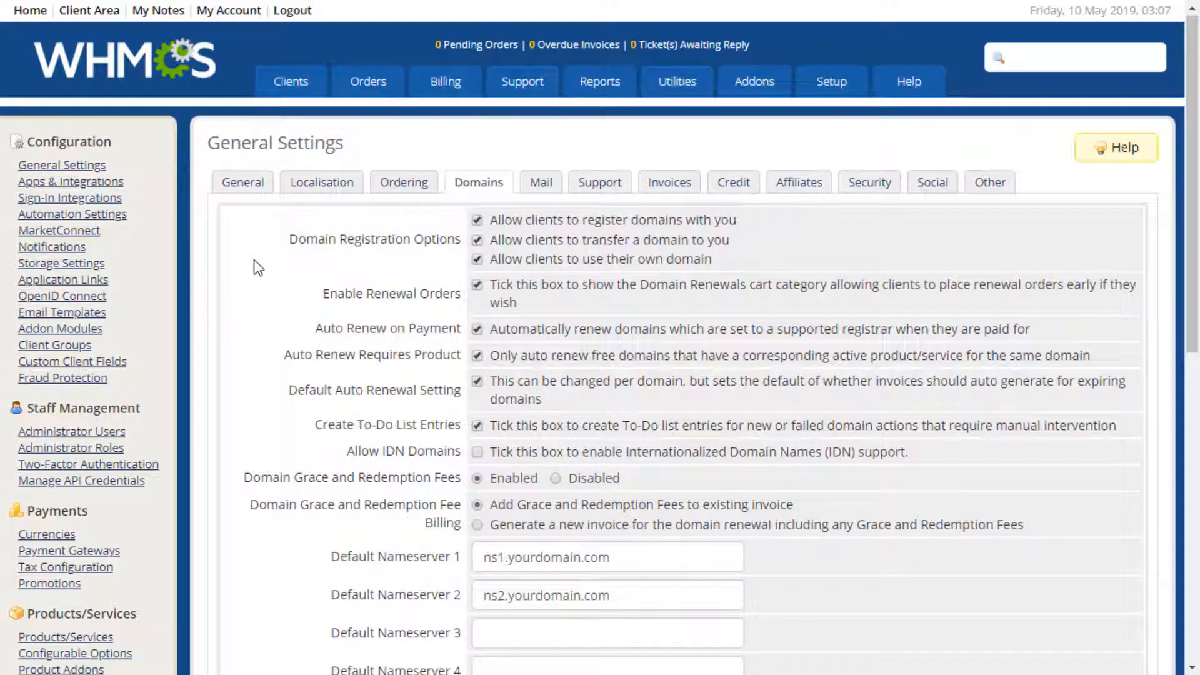
mouse_move(676, 279)
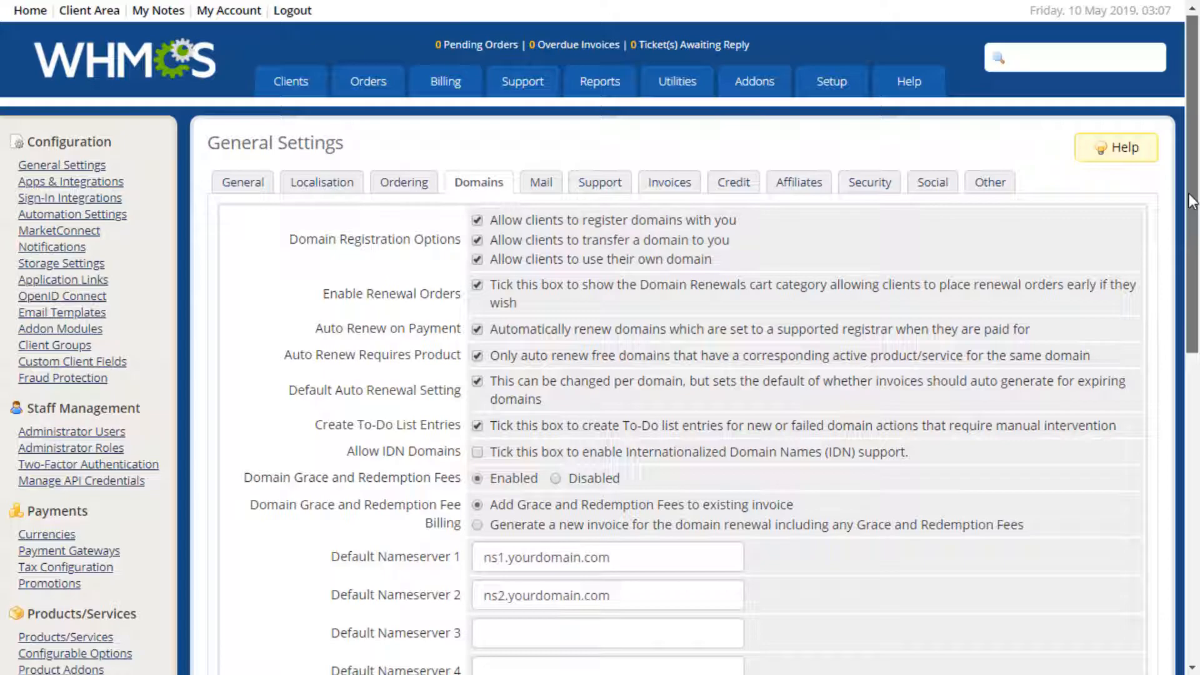
Scroll through the domain registration and nameserver options, then bring up the Mail settings
scroll(down, 3)
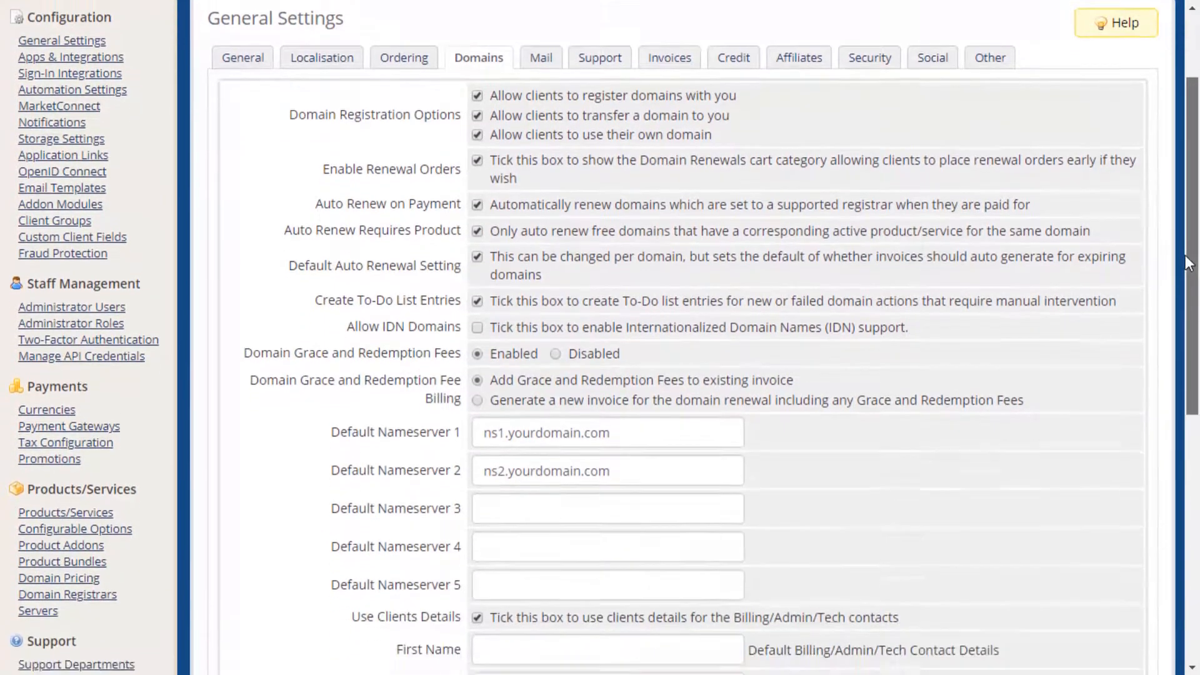
scroll(down, 3)
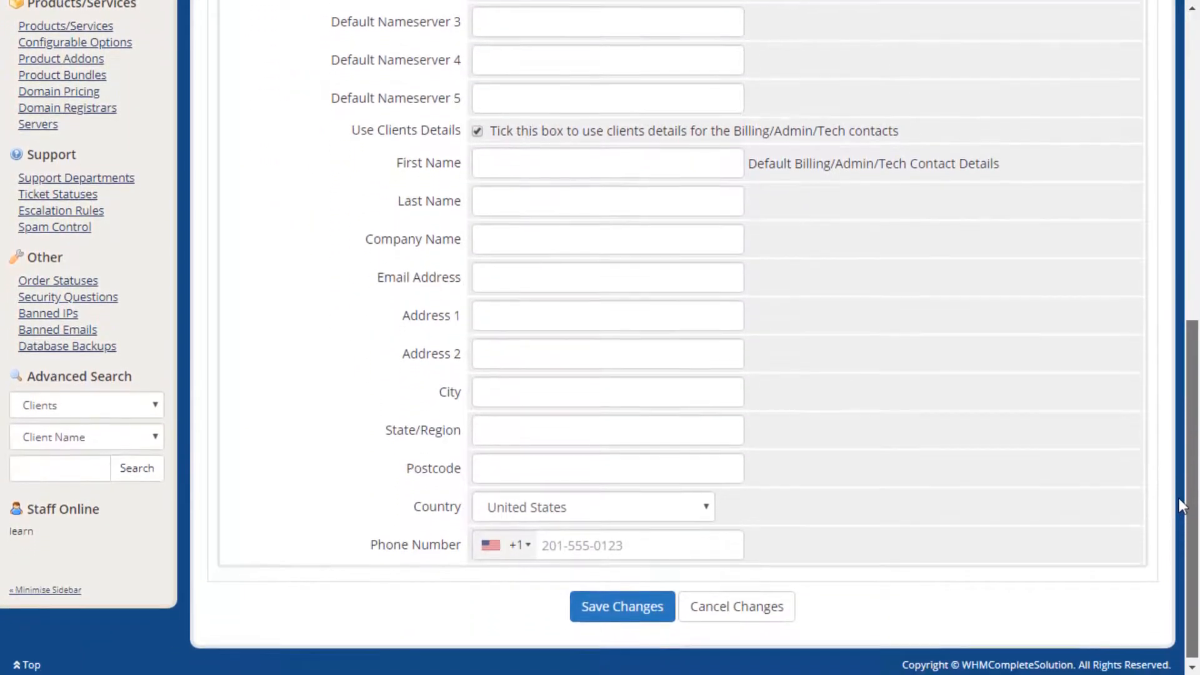
scroll(up, 3)
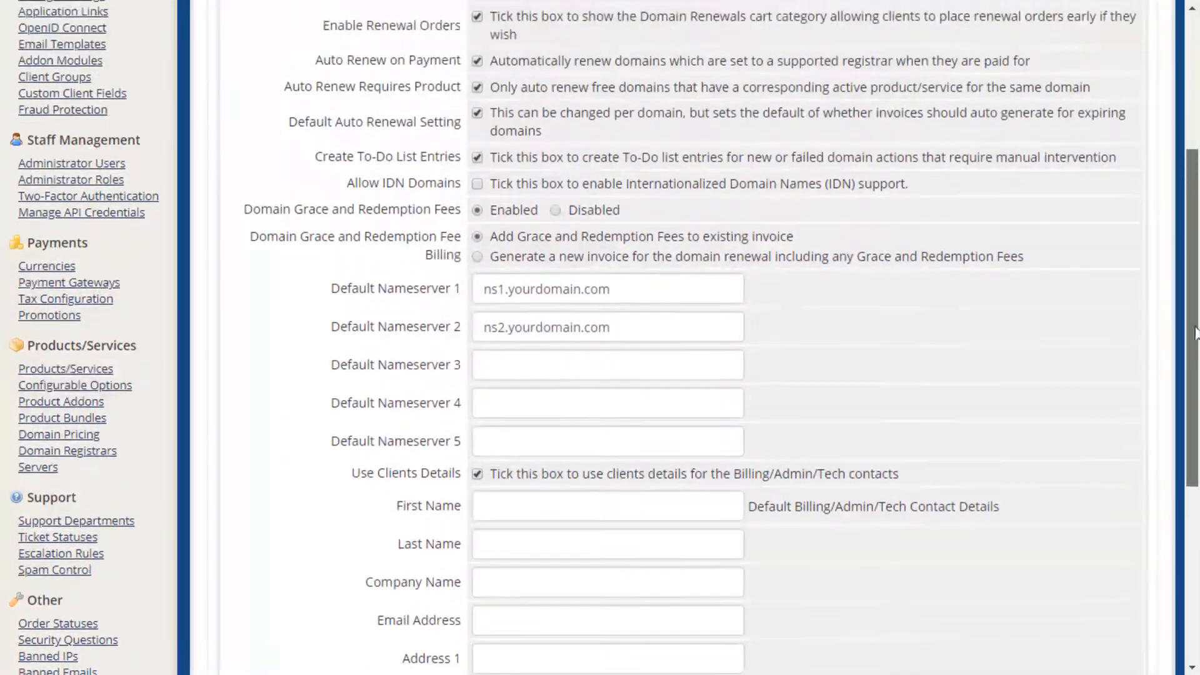
scroll(up, 3)
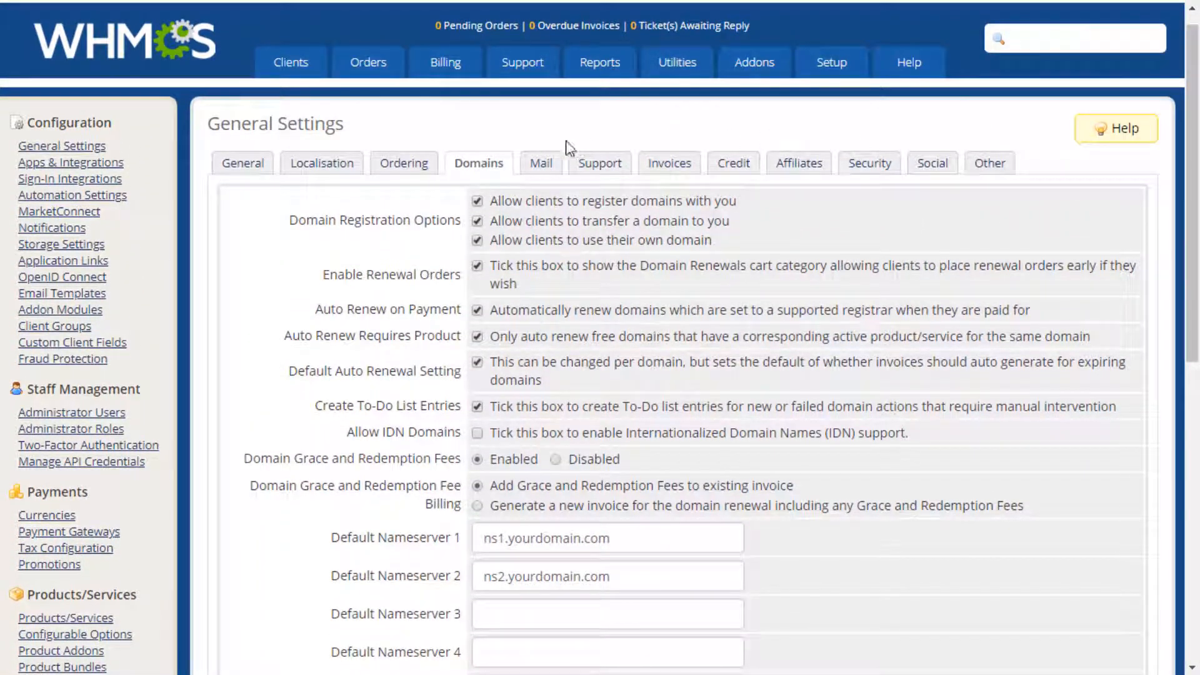
click(540, 163)
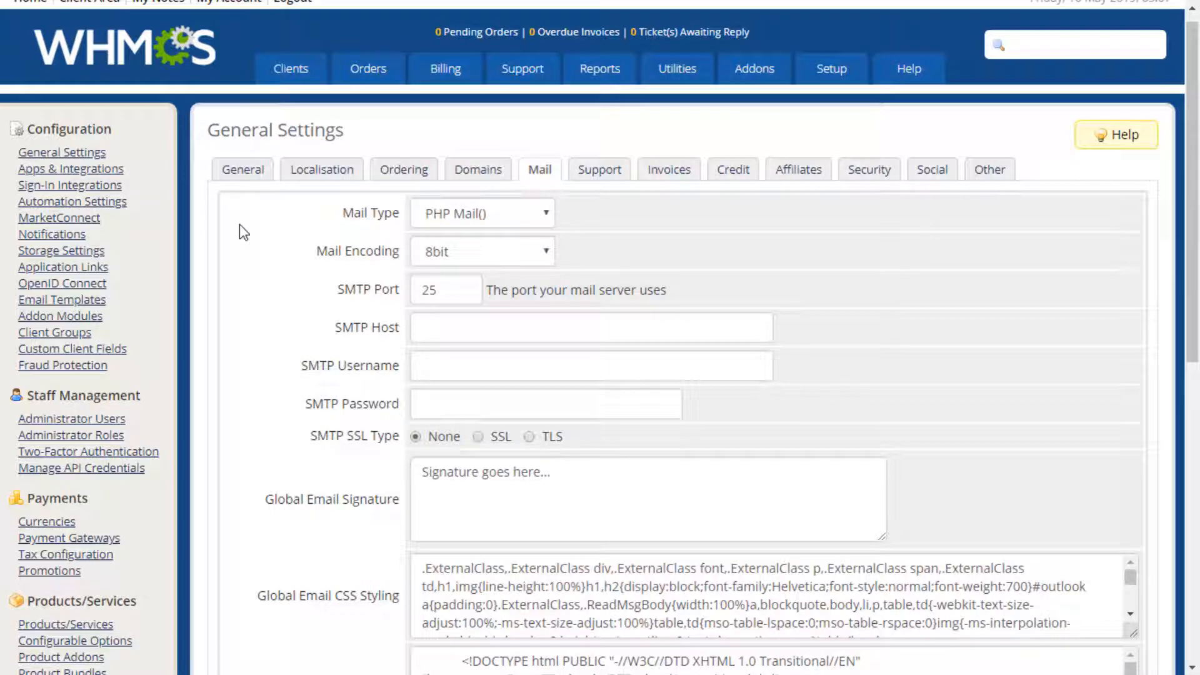
mouse_move(342, 226)
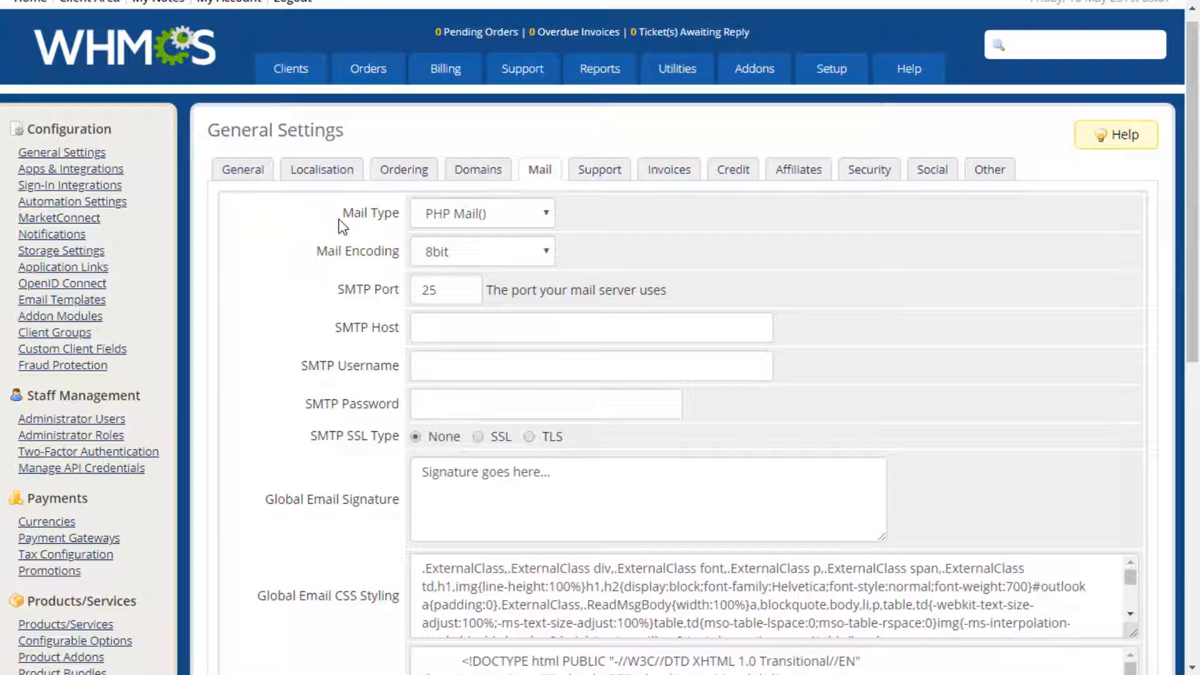
scroll(down, 3)
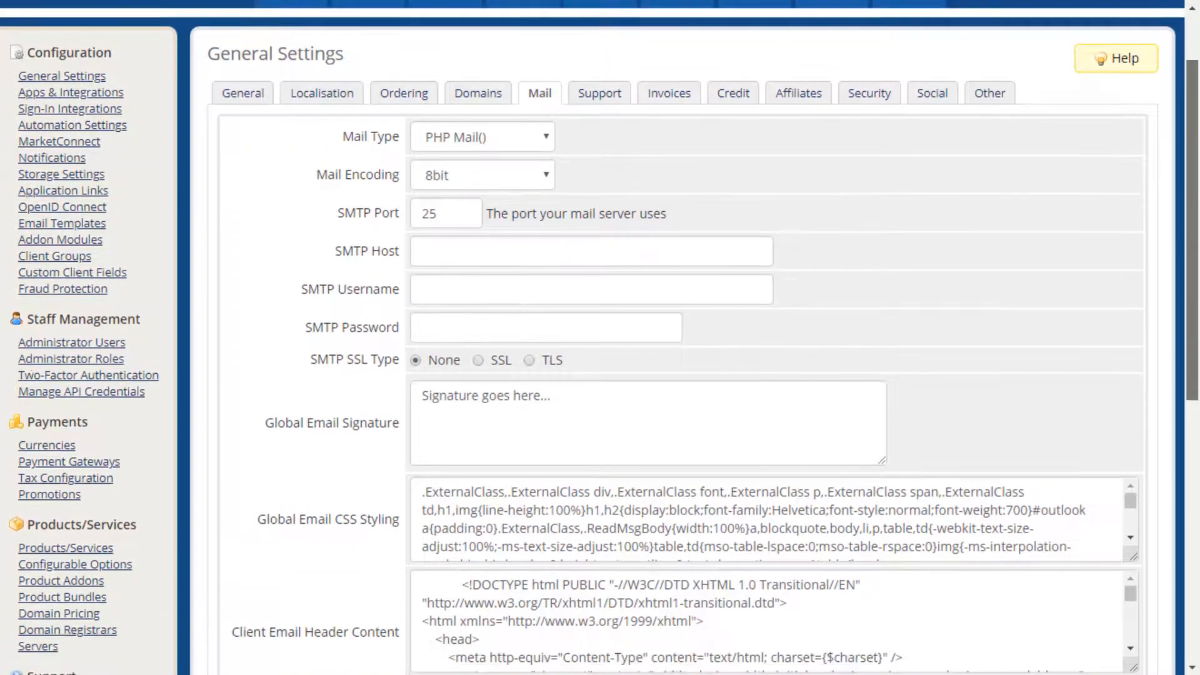
scroll(down, 3)
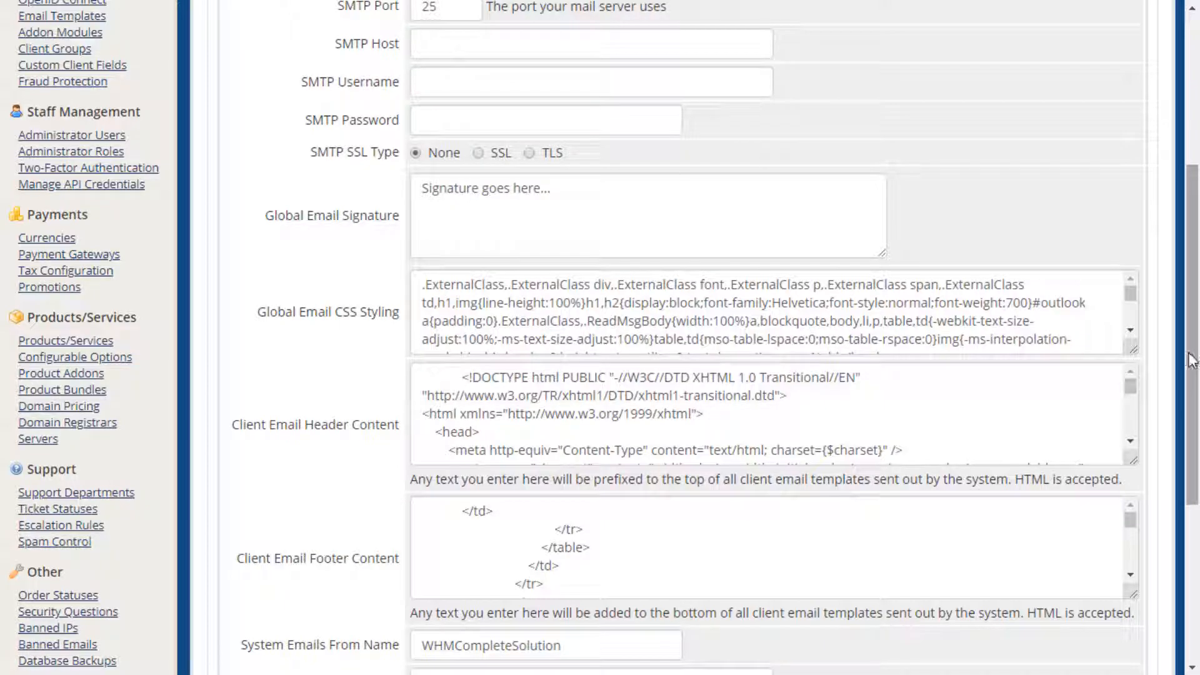
scroll(down, 3)
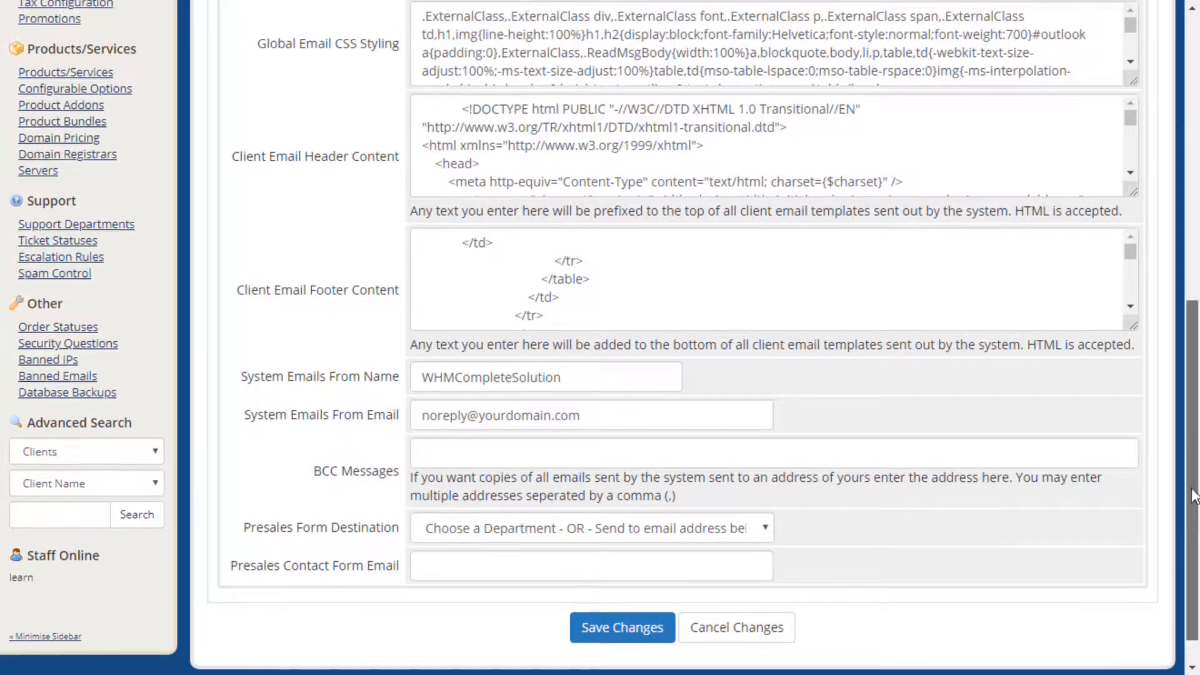
Bring up the Support settings and scroll through to the ticket attachment and download options
scroll(up, 3)
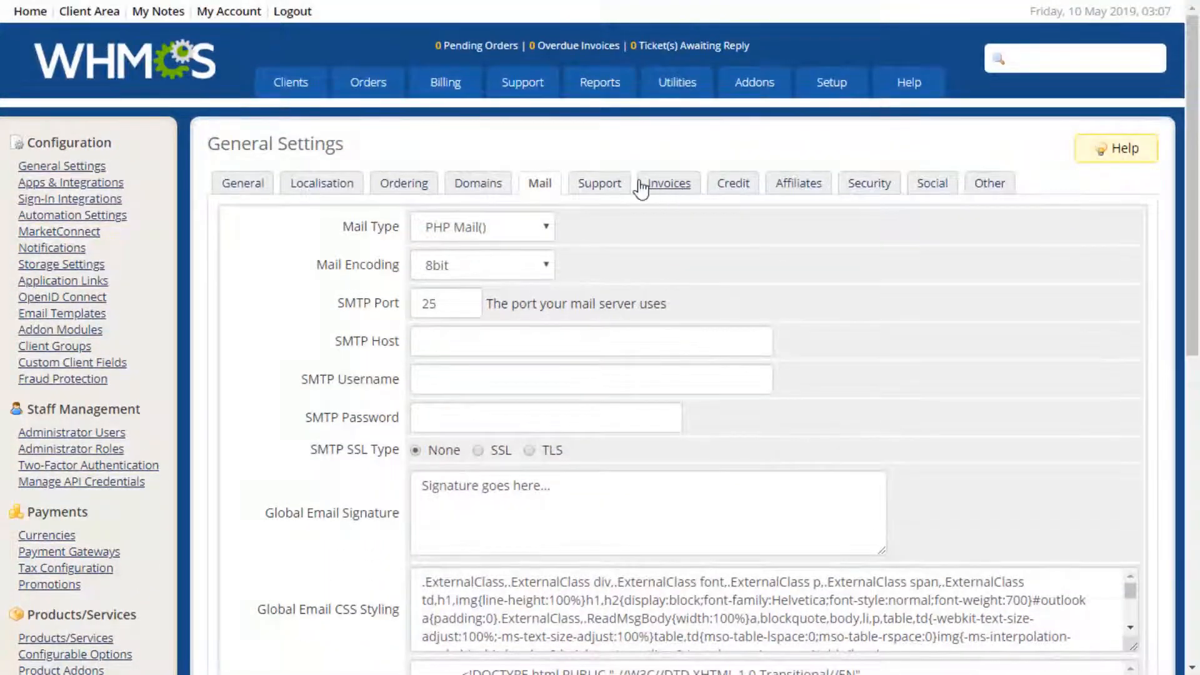
click(598, 183)
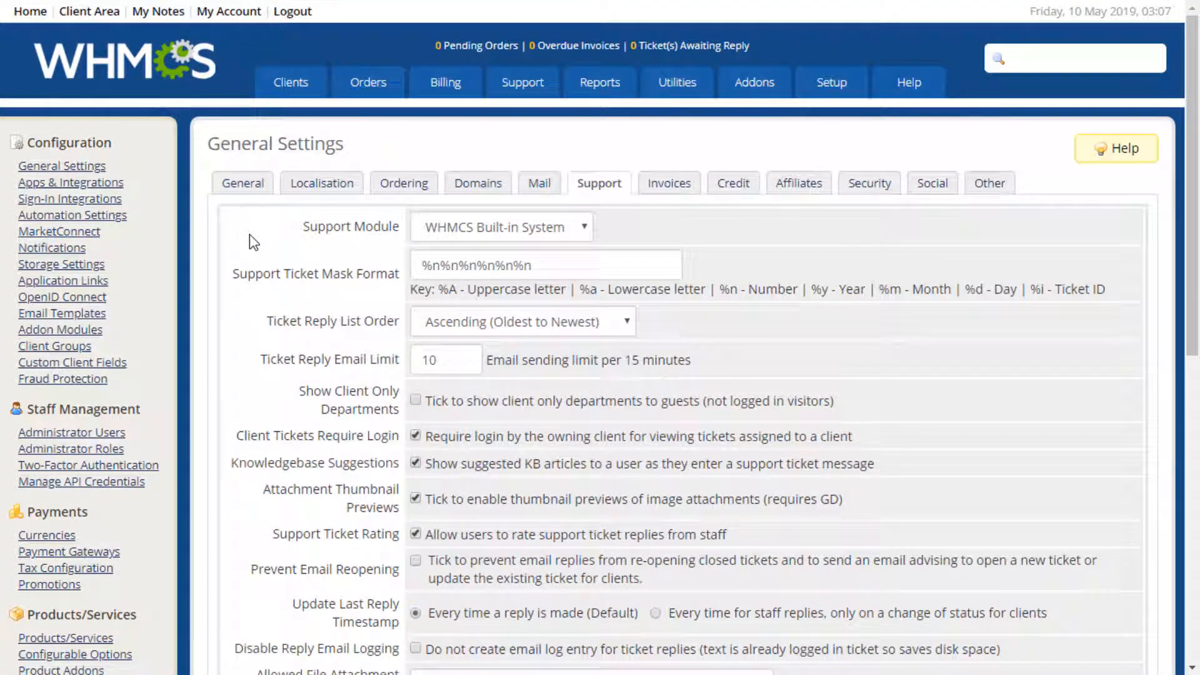
mouse_move(264, 237)
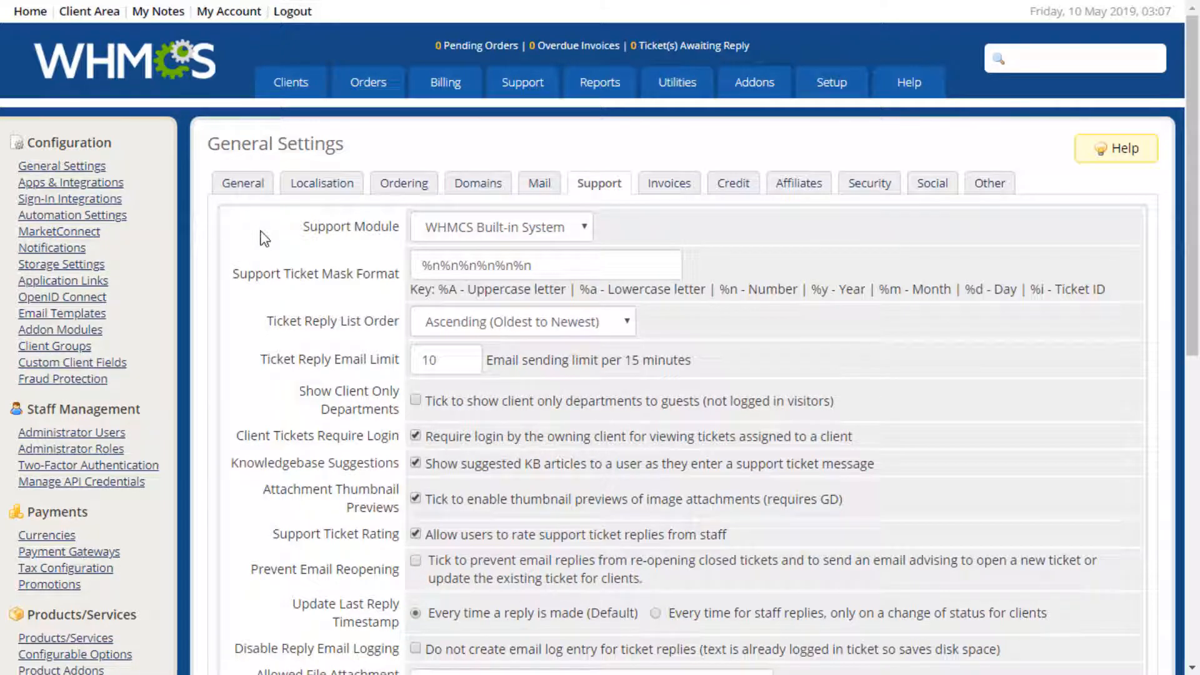
mouse_move(966, 226)
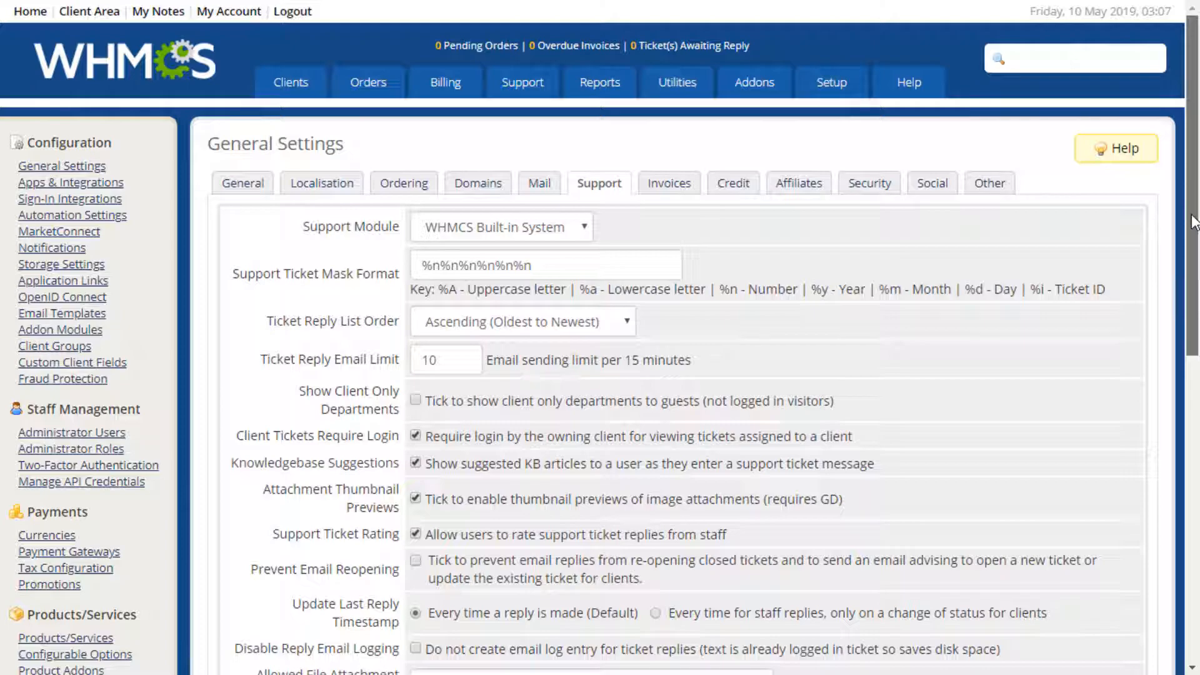
scroll(down, 3)
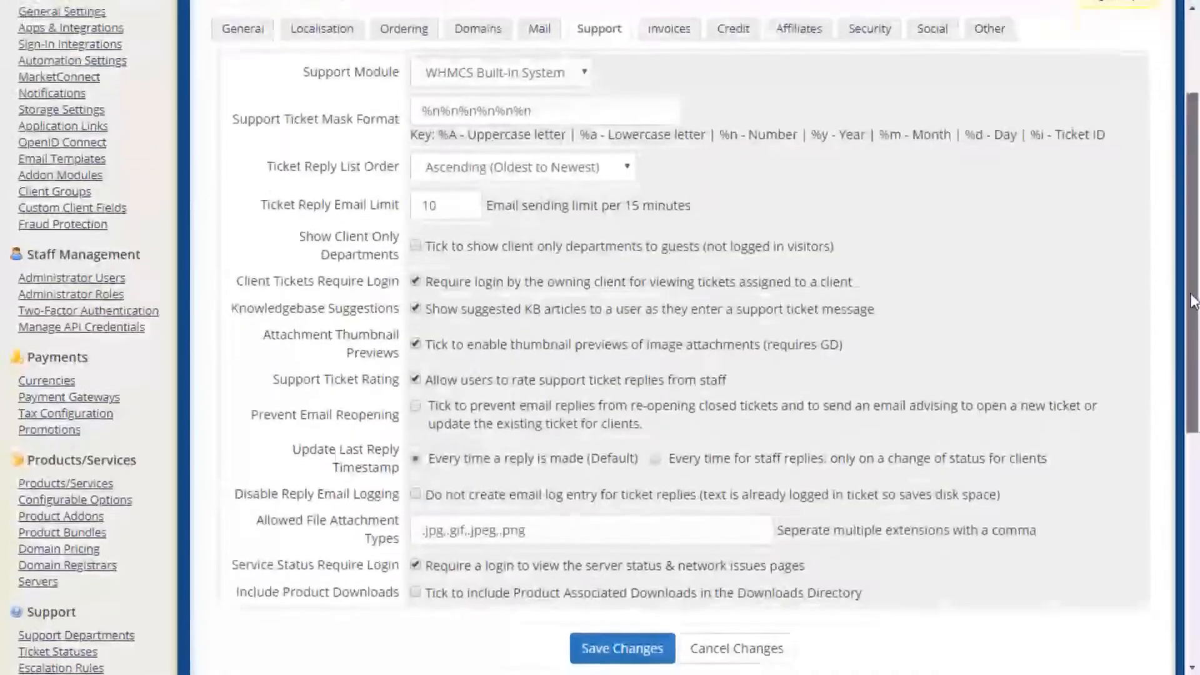
scroll(down, 3)
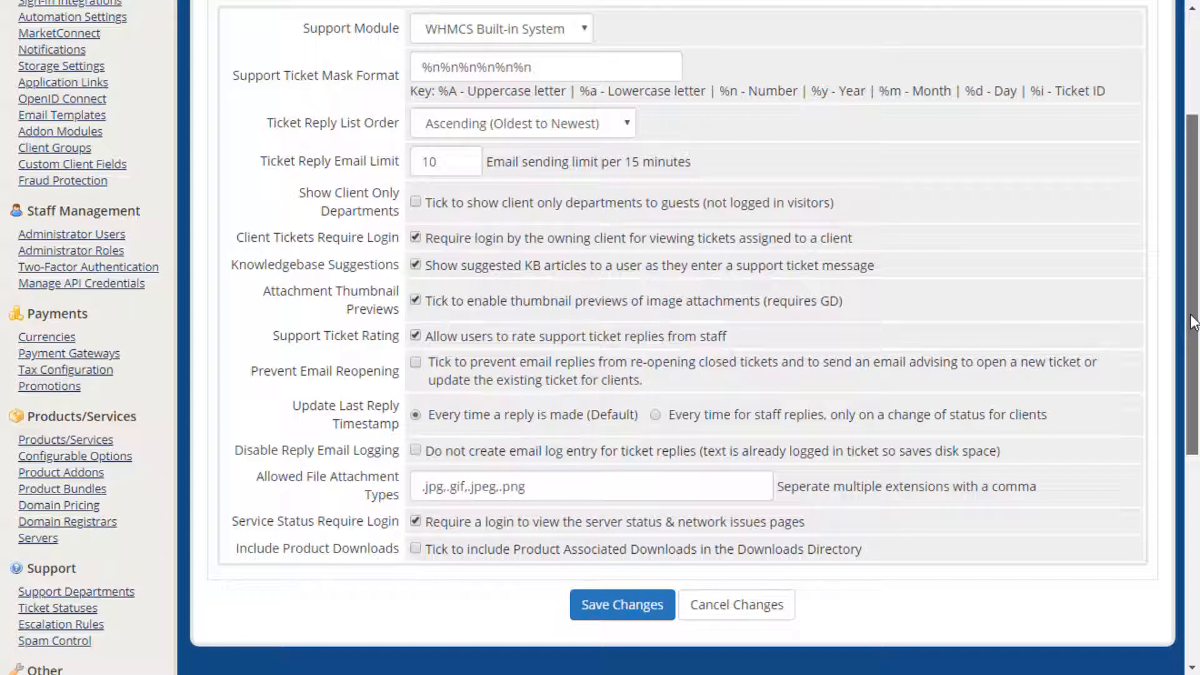
scroll(up, 3)
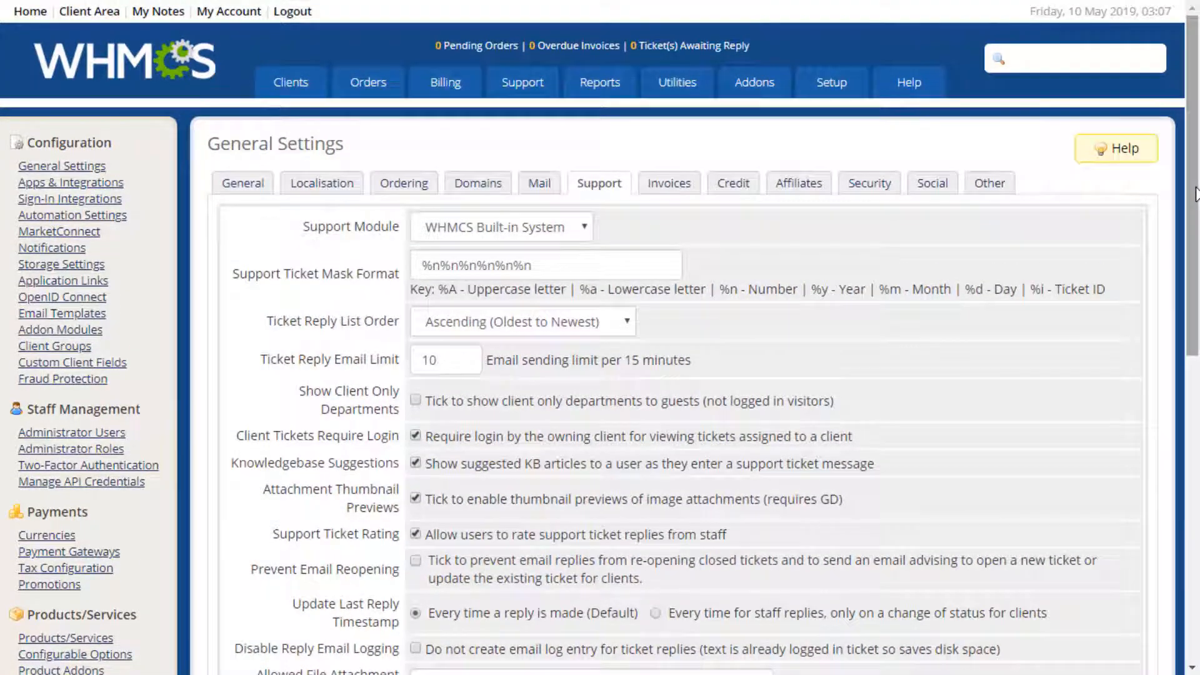
Bring up the Invoices settings and scroll through to the invoice numbering and starting number options
click(667, 183)
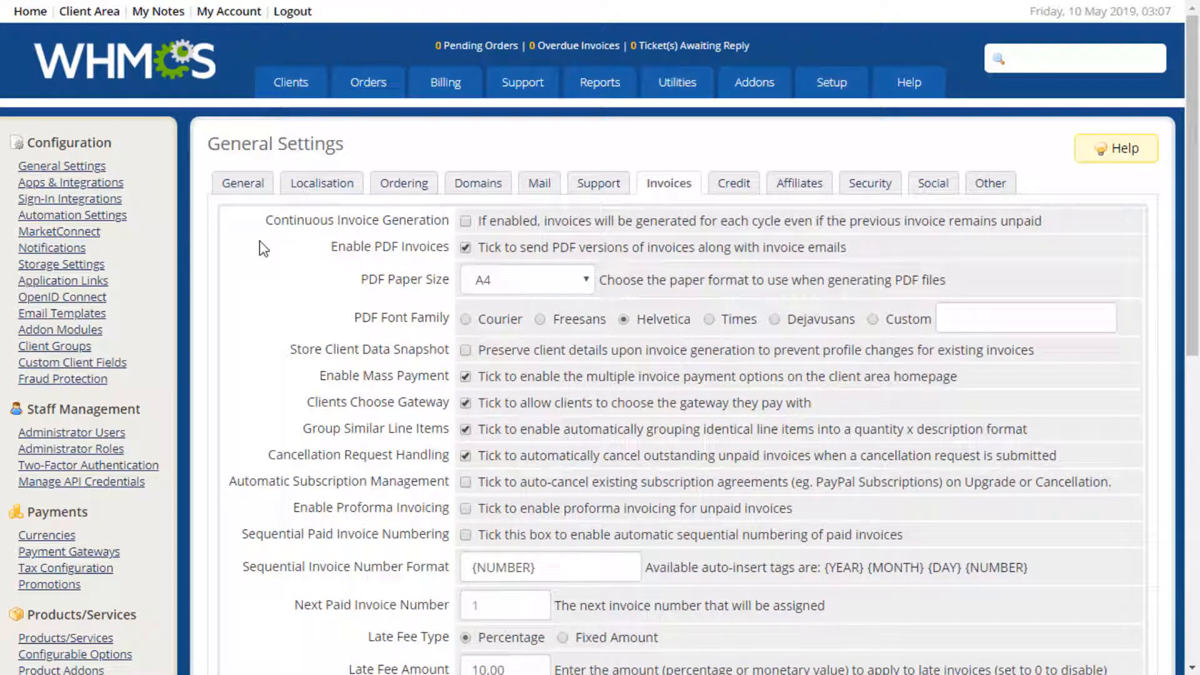
mouse_move(935, 242)
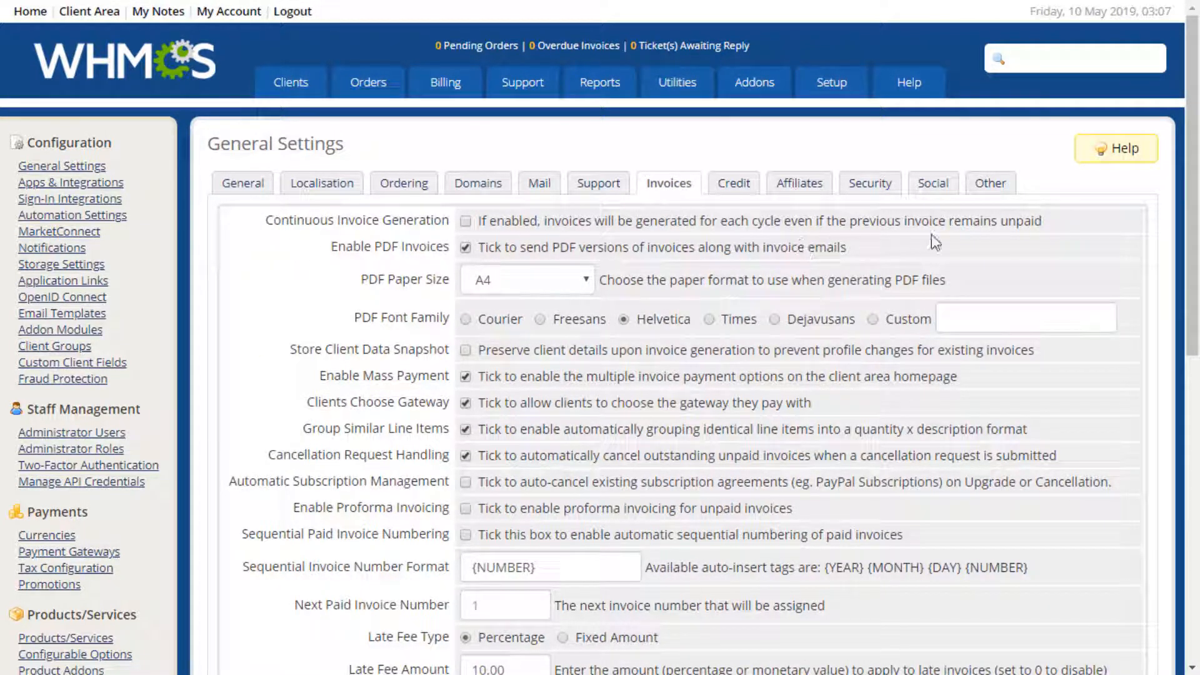
scroll(down, 3)
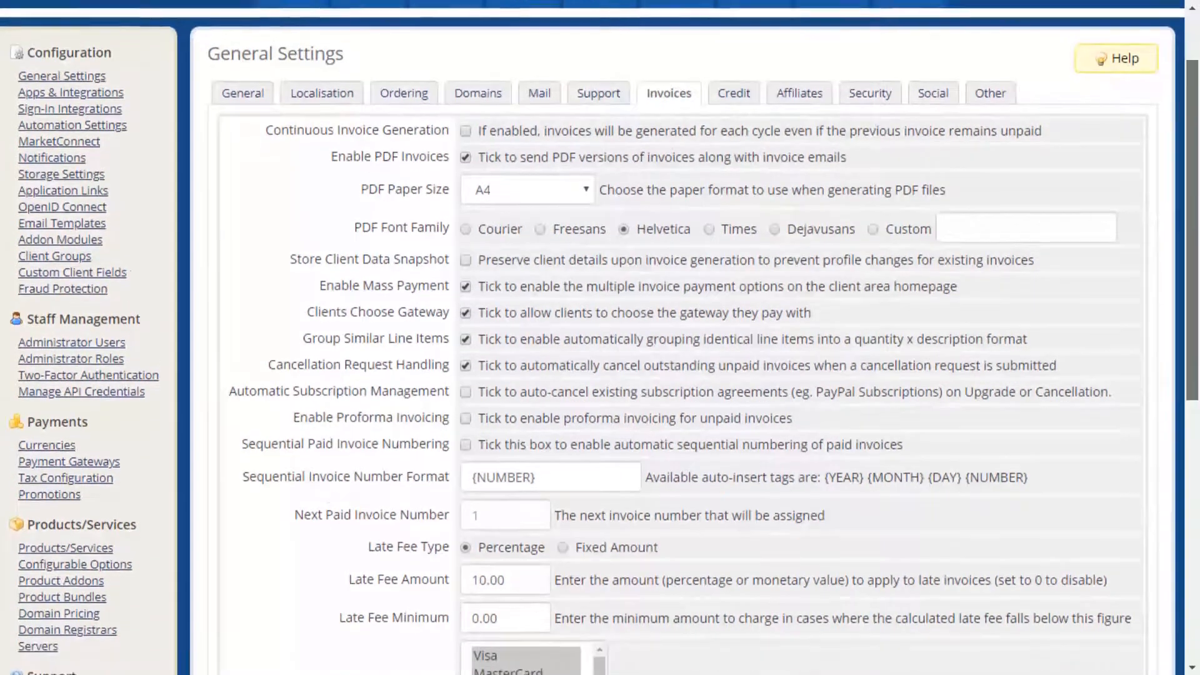
scroll(down, 3)
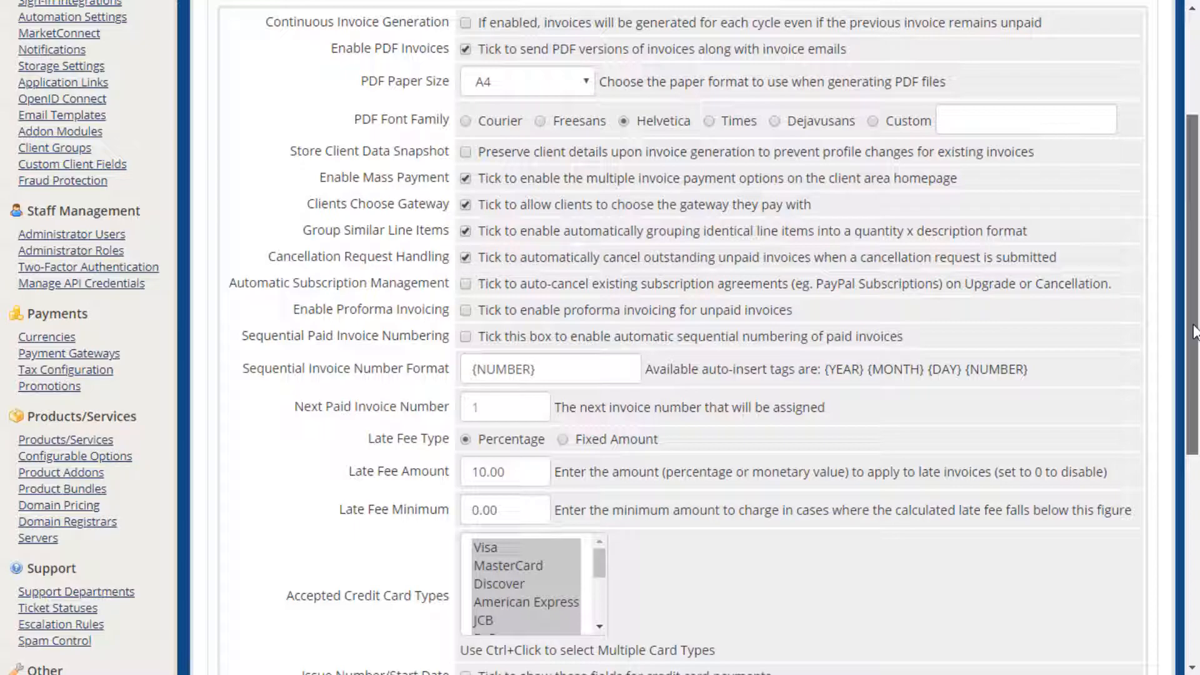
scroll(down, 3)
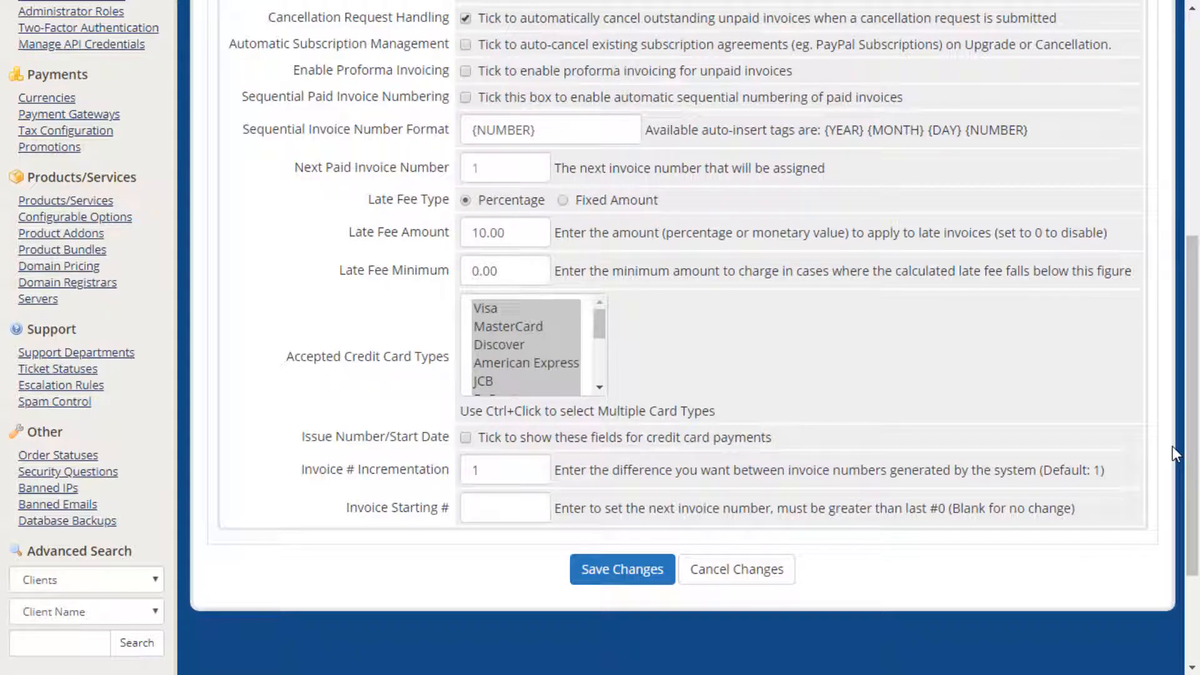
scroll(up, 3)
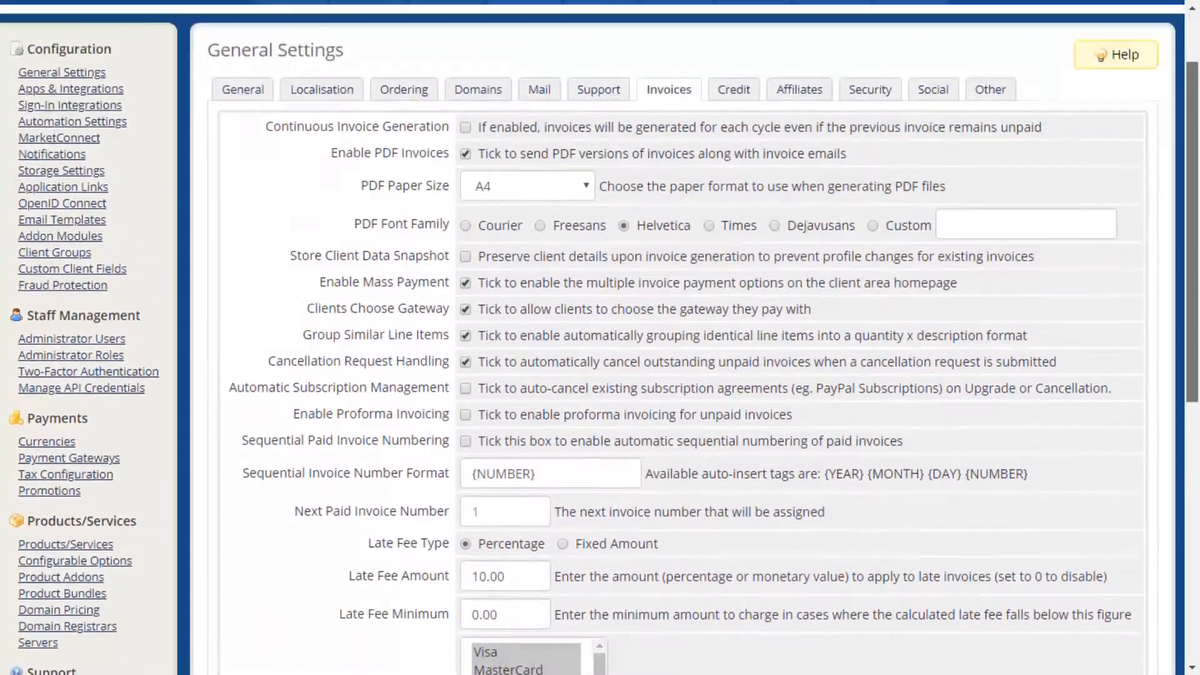
Review the Credit settings, then bring up the Affiliates commission and payout settings
click(731, 183)
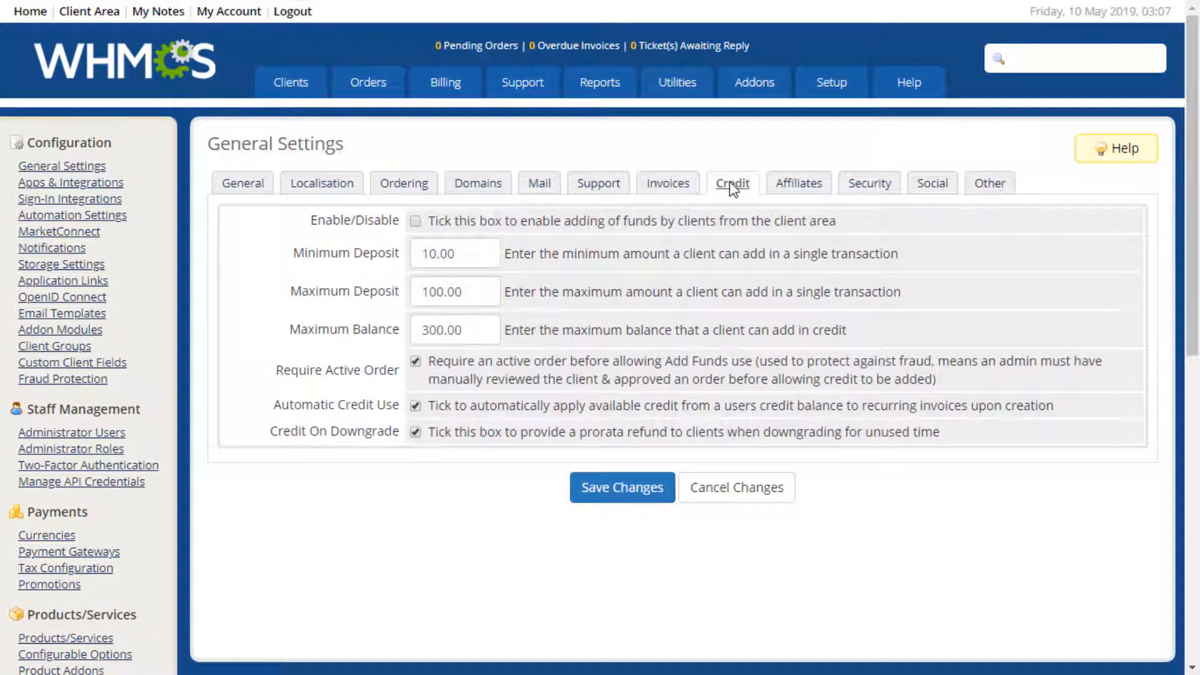
mouse_move(257, 253)
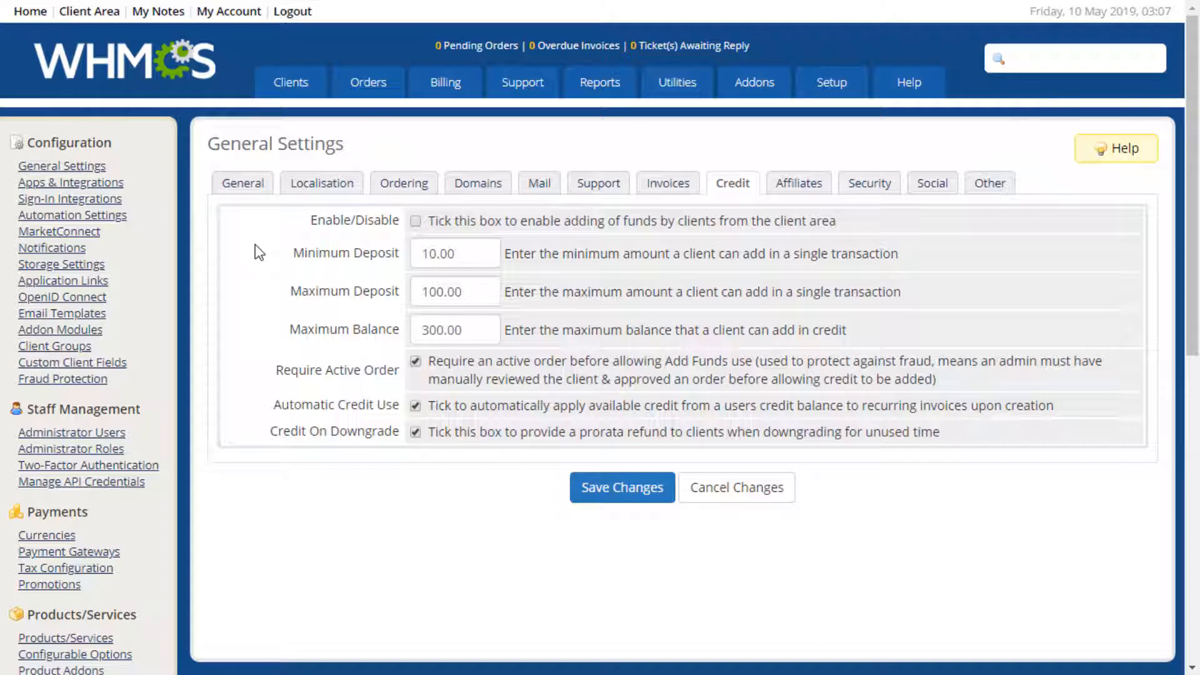
mouse_move(667, 182)
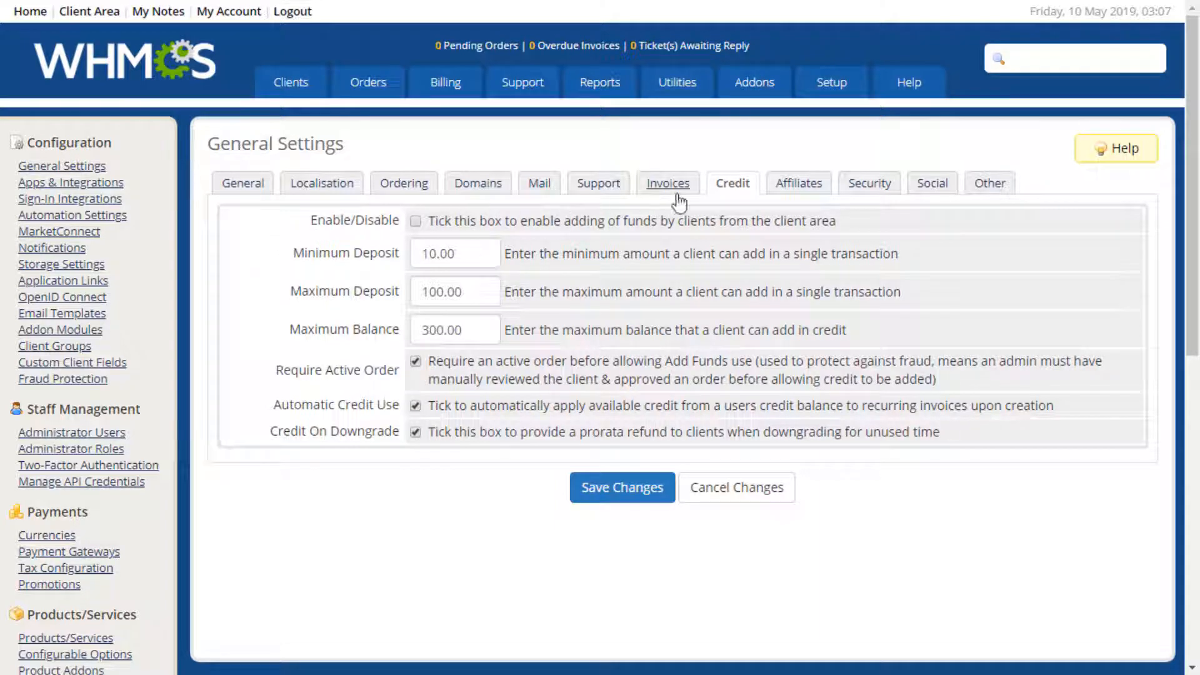
click(797, 182)
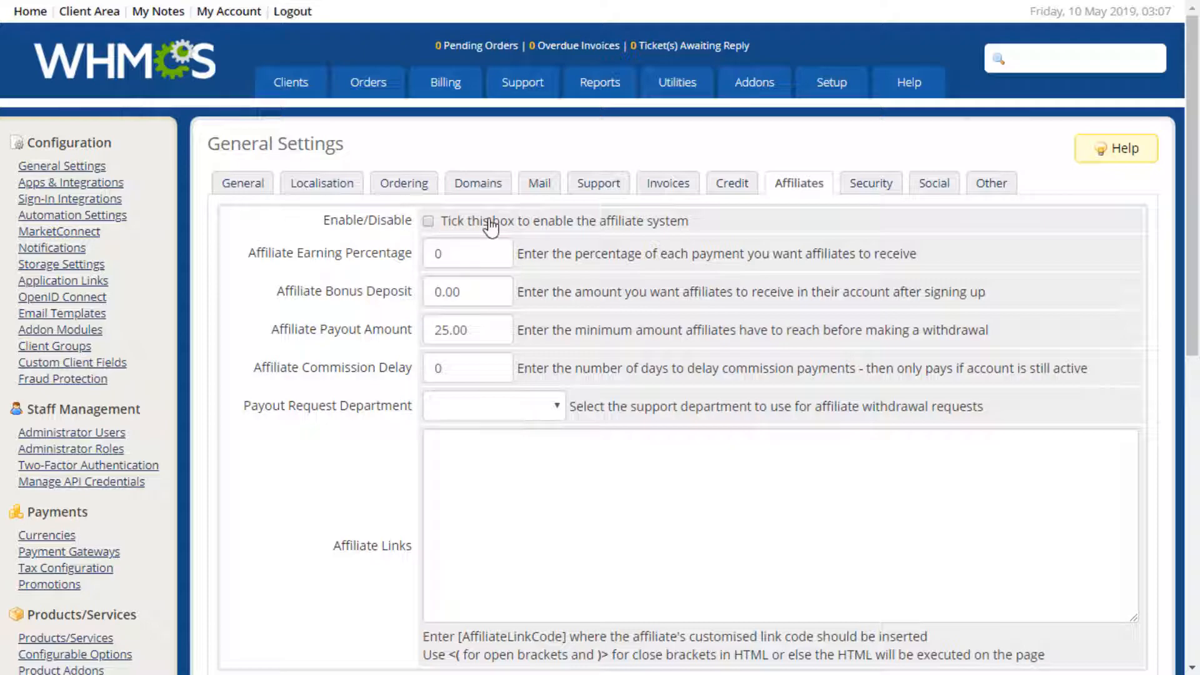
Bring up the Security settings, tick the sample reCAPTCHA, and scroll through to the API and CSRF options
click(868, 182)
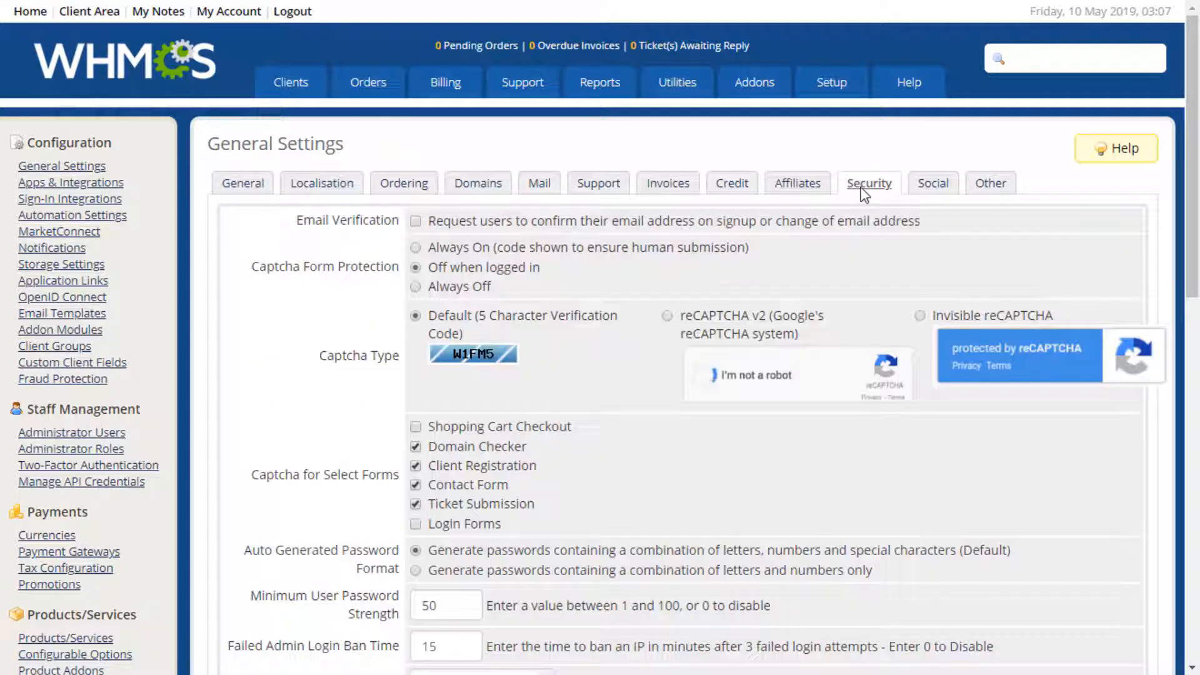
click(707, 373)
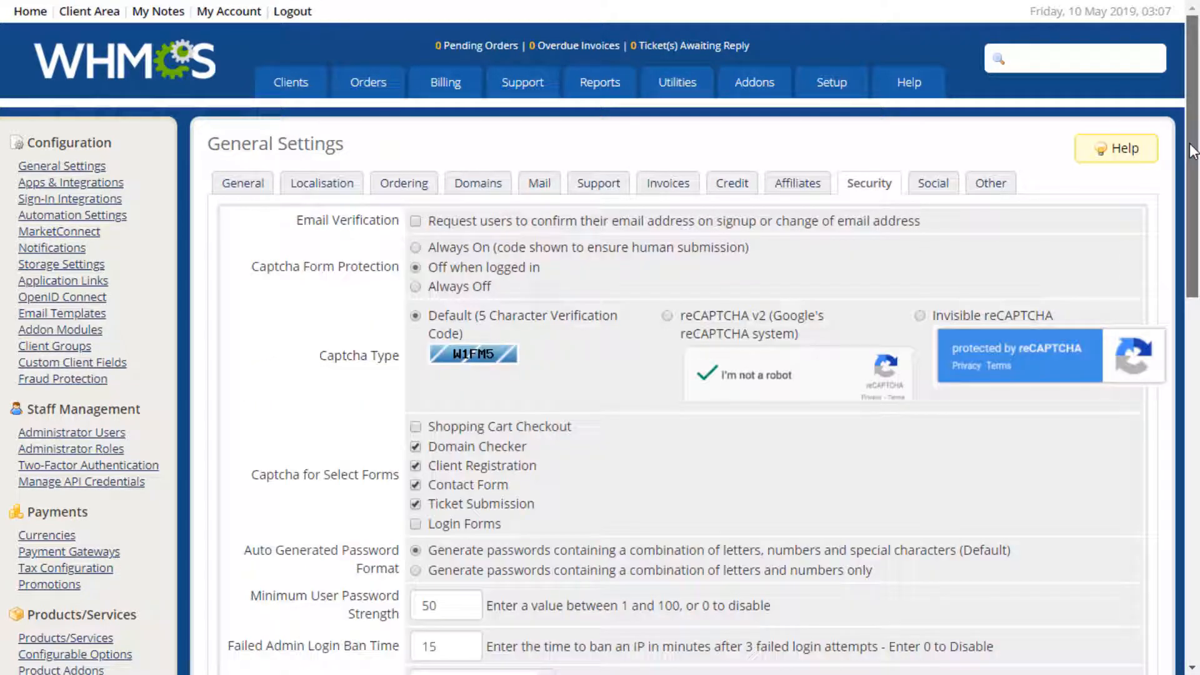
scroll(down, 3)
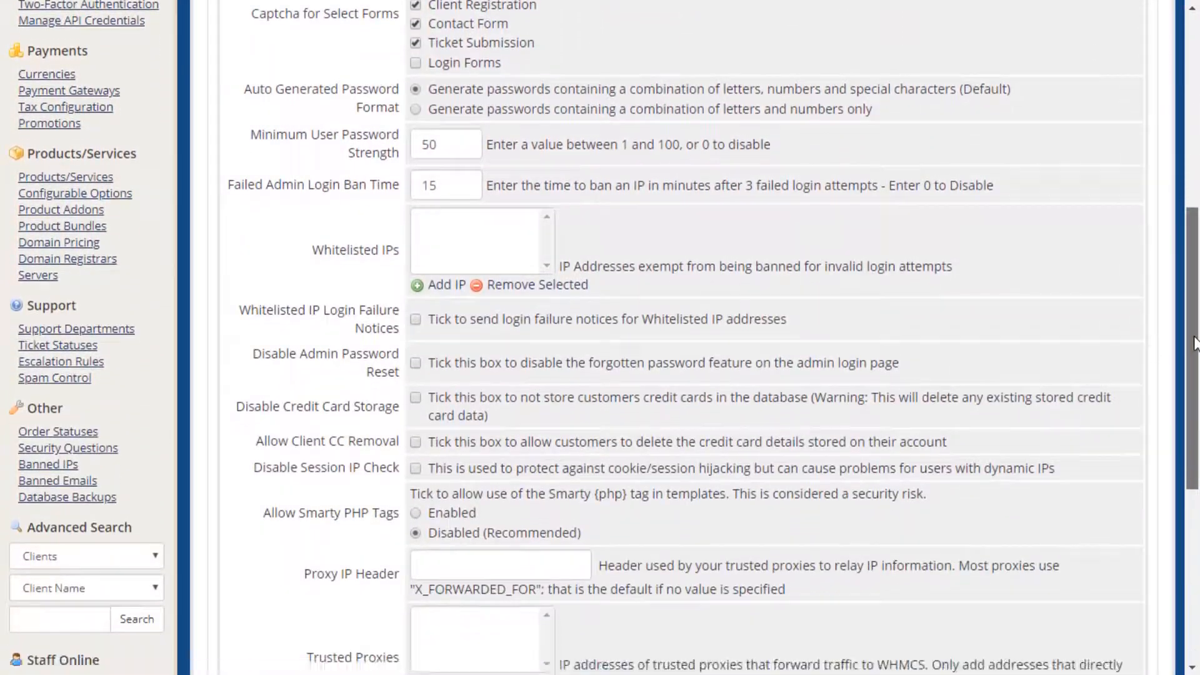
scroll(down, 3)
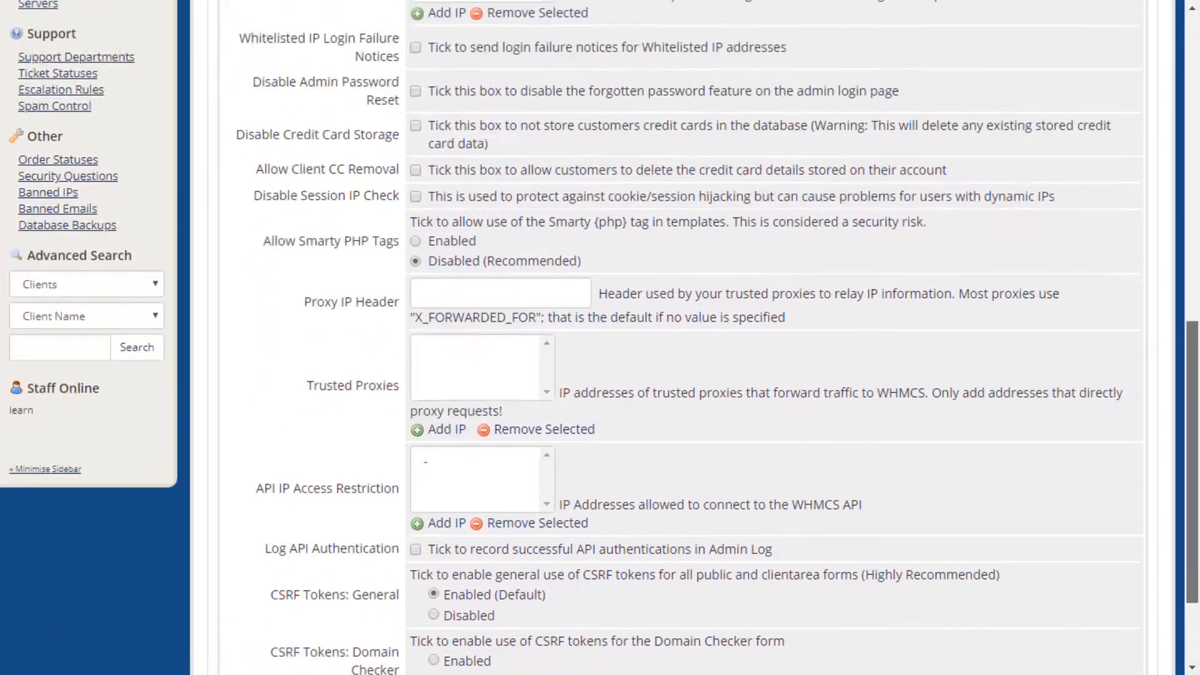
scroll(up, 3)
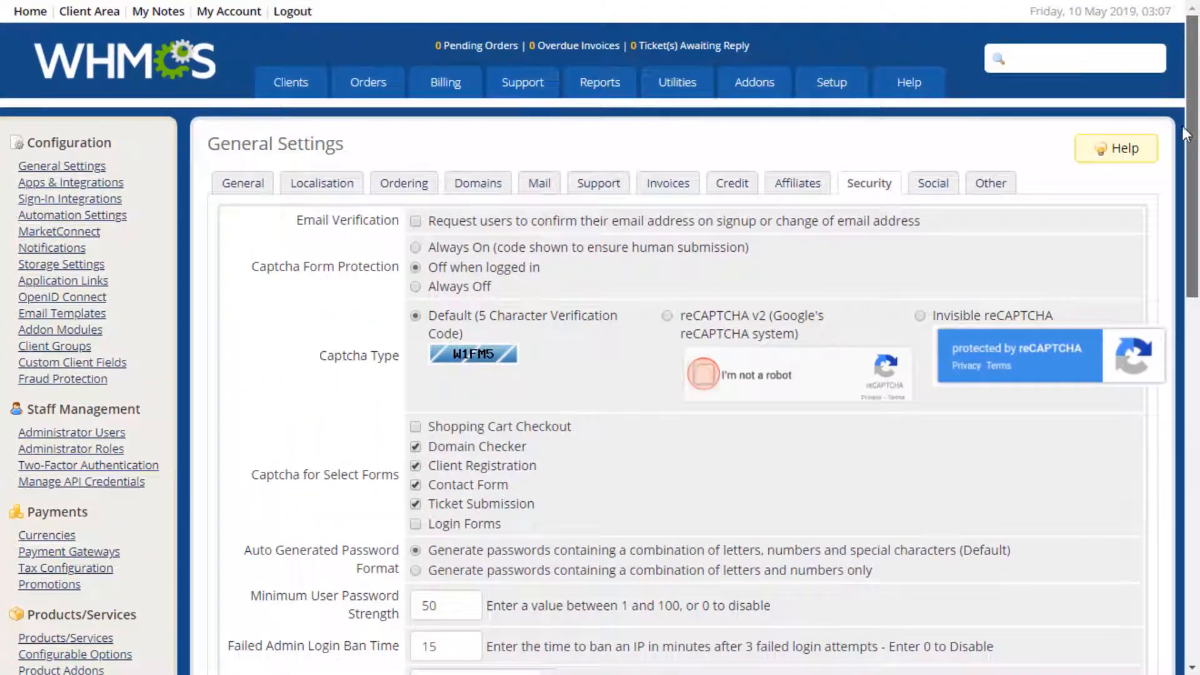
Bring up the Social settings with Twitter and Facebook announcement options
click(932, 183)
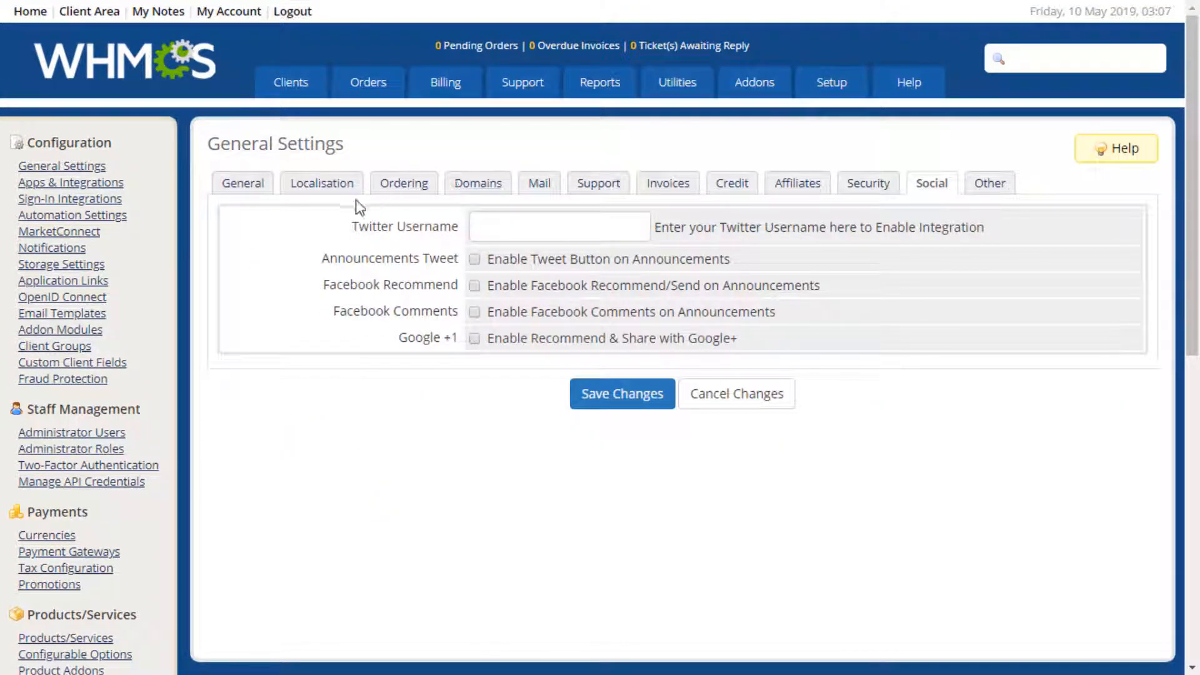
mouse_move(262, 236)
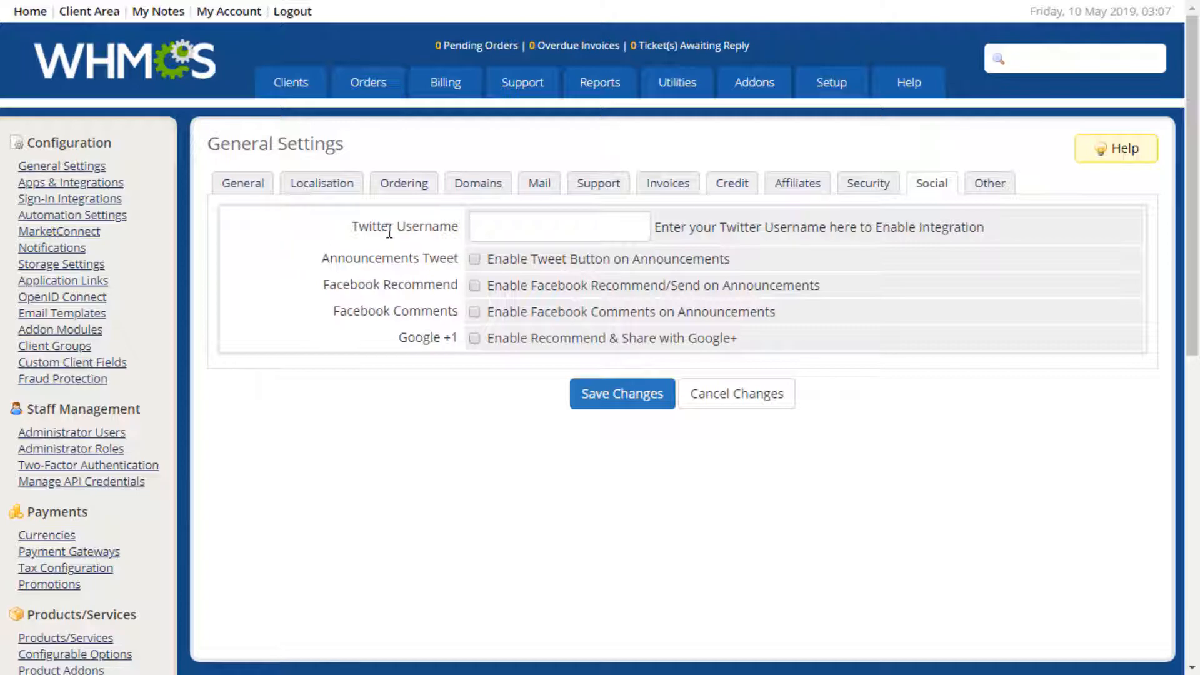
Bring up the Other settings and scroll down past error logging and debug options to Save Changes
click(988, 182)
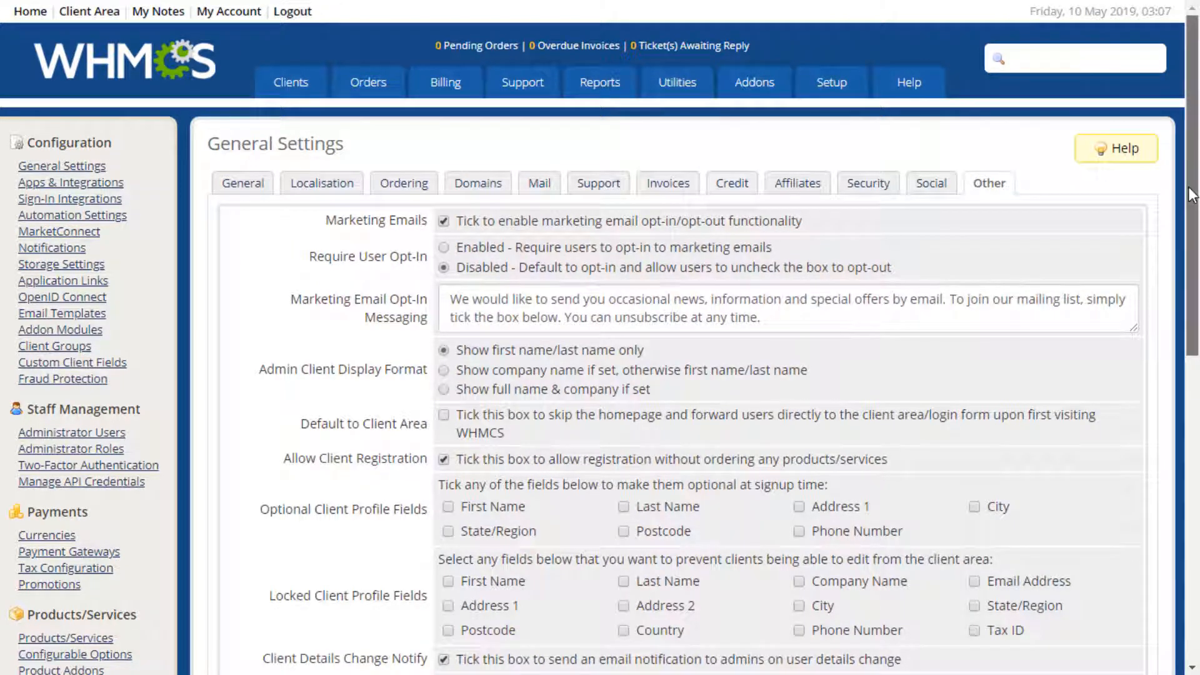
scroll(down, 3)
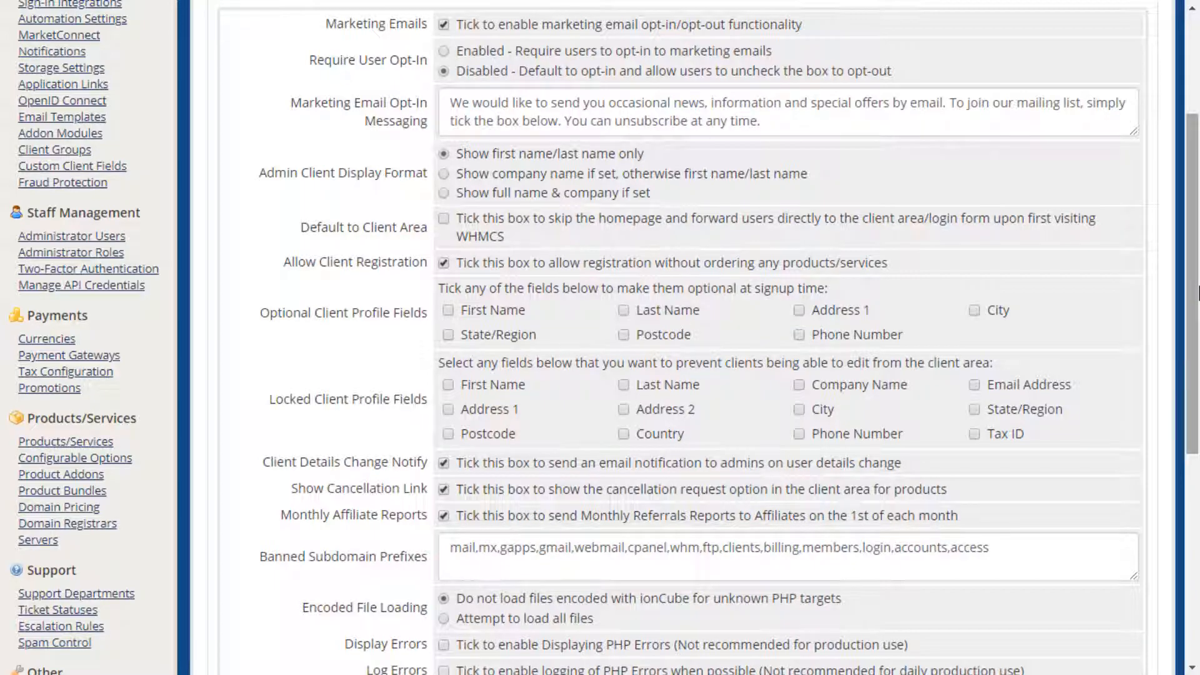
scroll(down, 3)
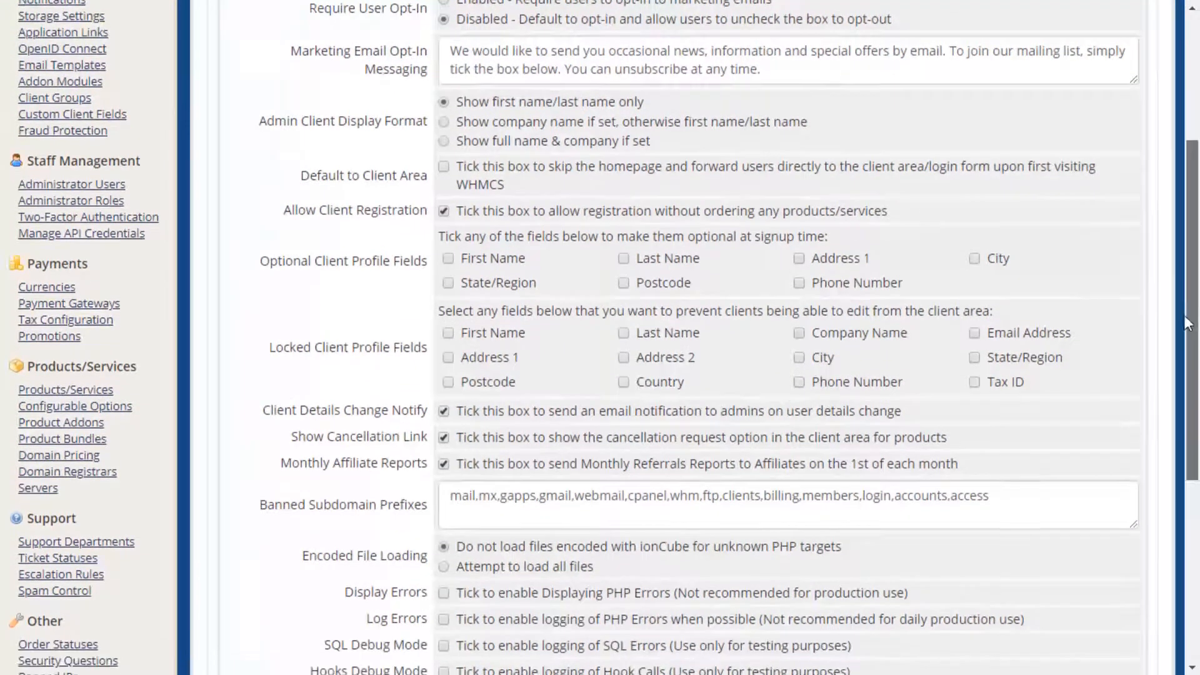
scroll(down, 3)
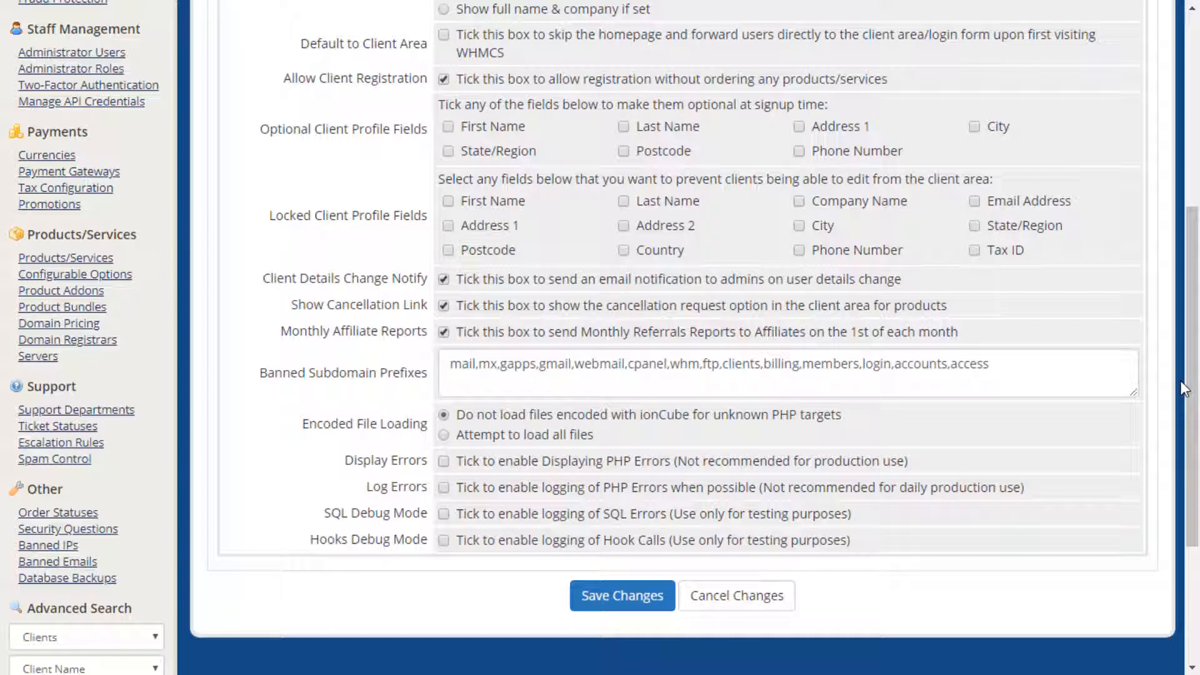
mouse_move(1100, 437)
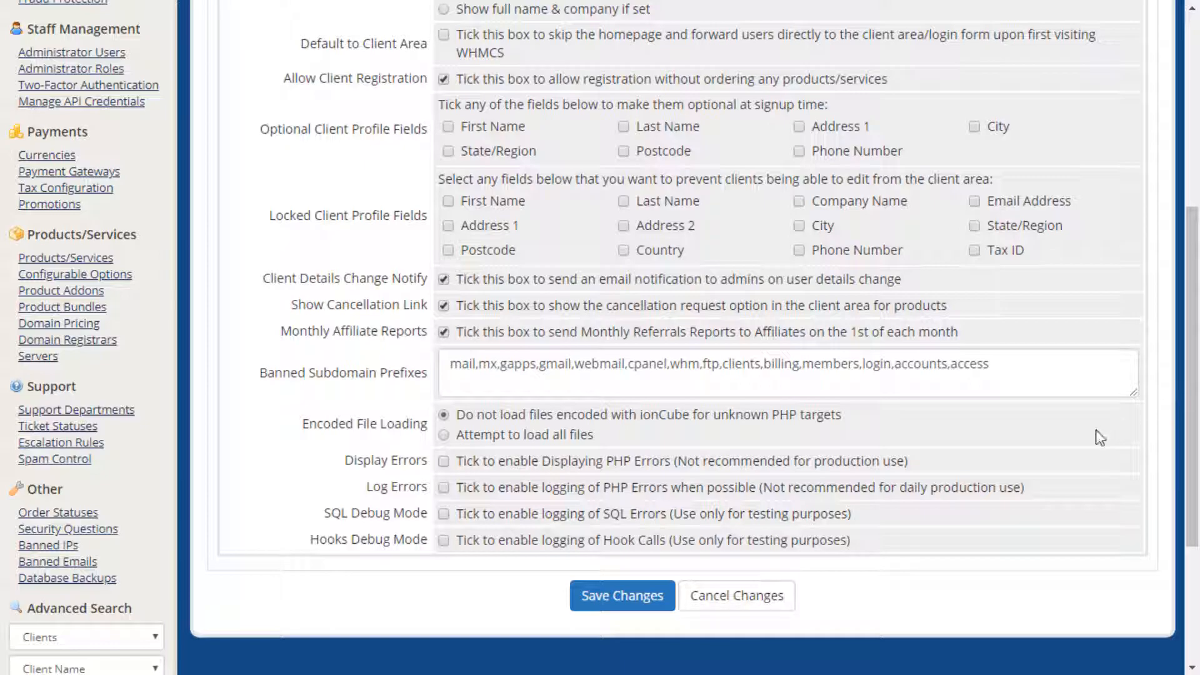